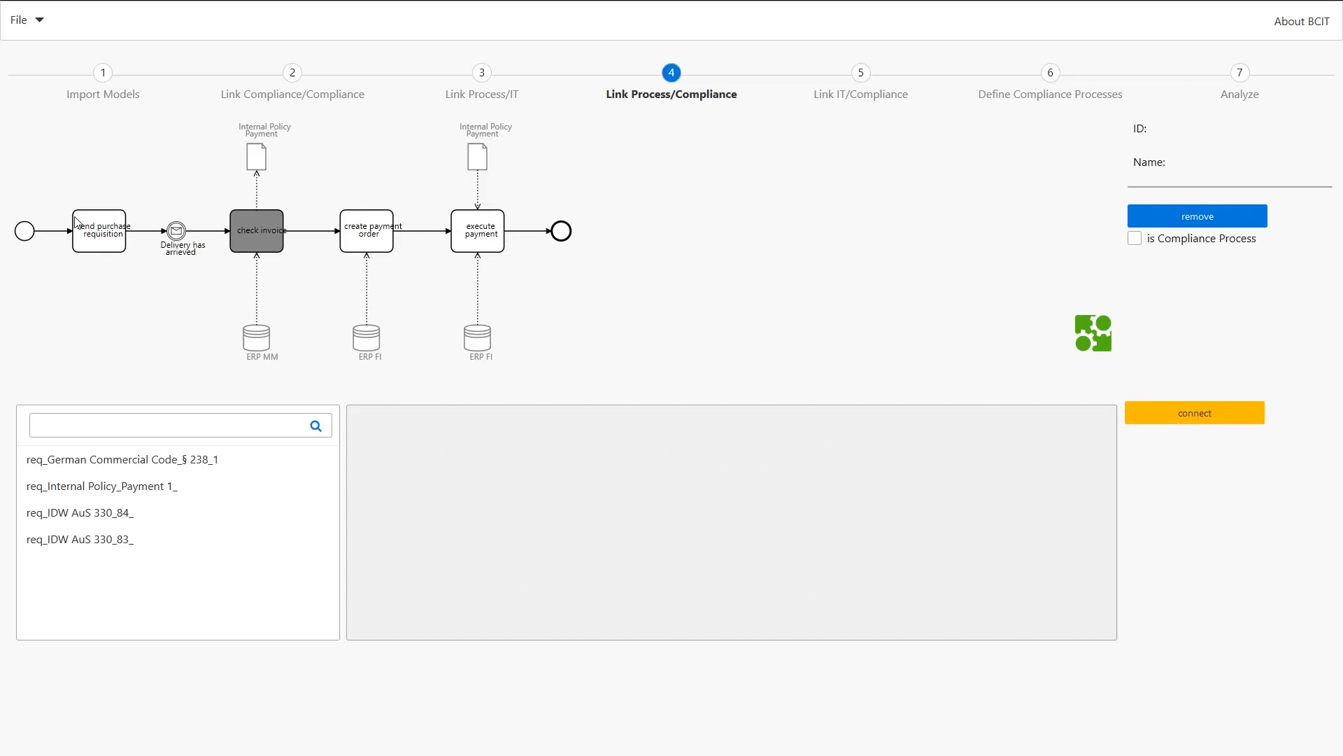
pyautogui.moveTo(580, 320)
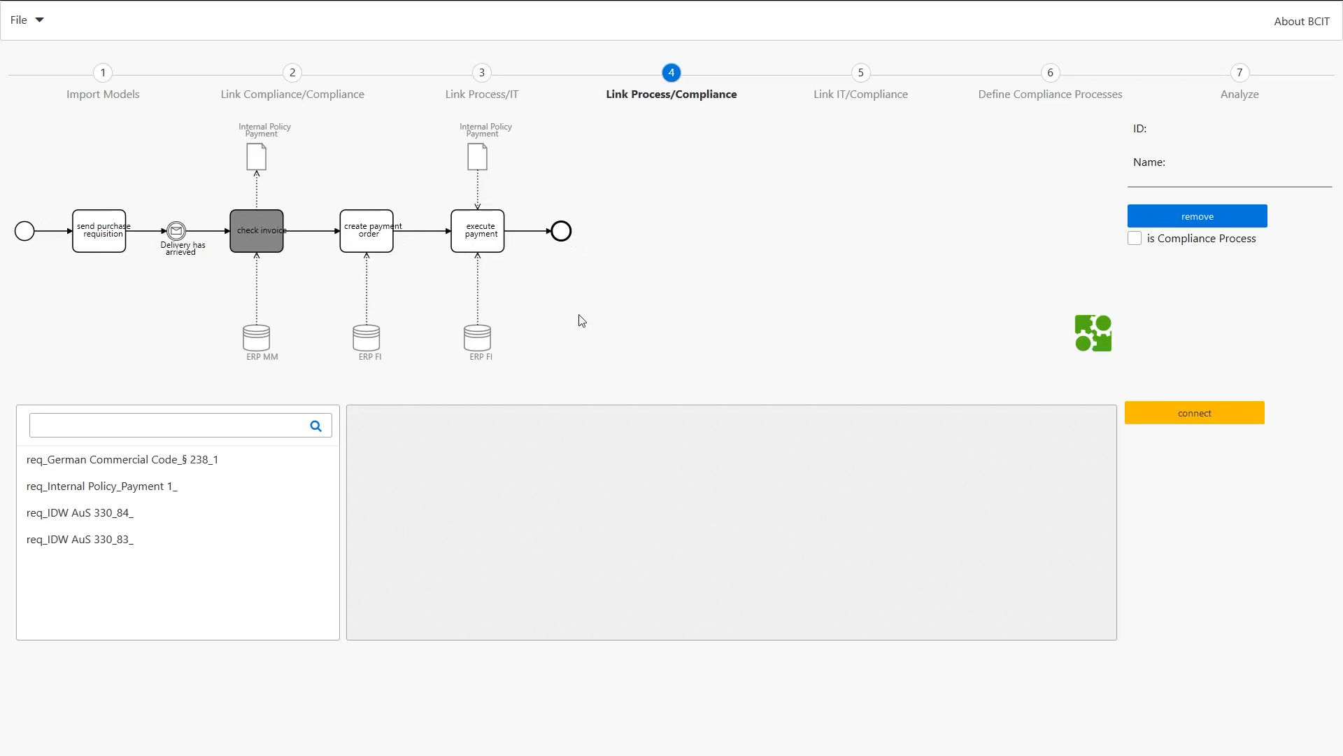
pyautogui.moveTo(455, 377)
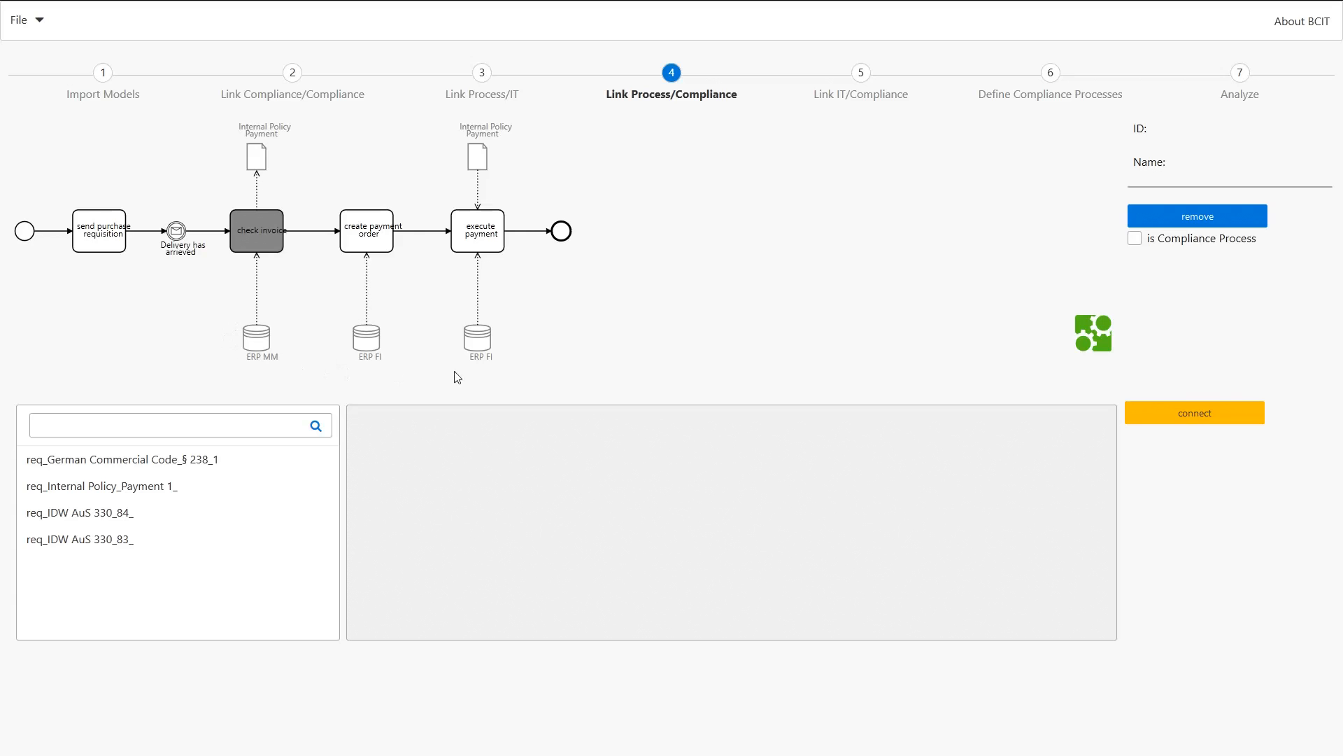
pyautogui.moveTo(495, 333)
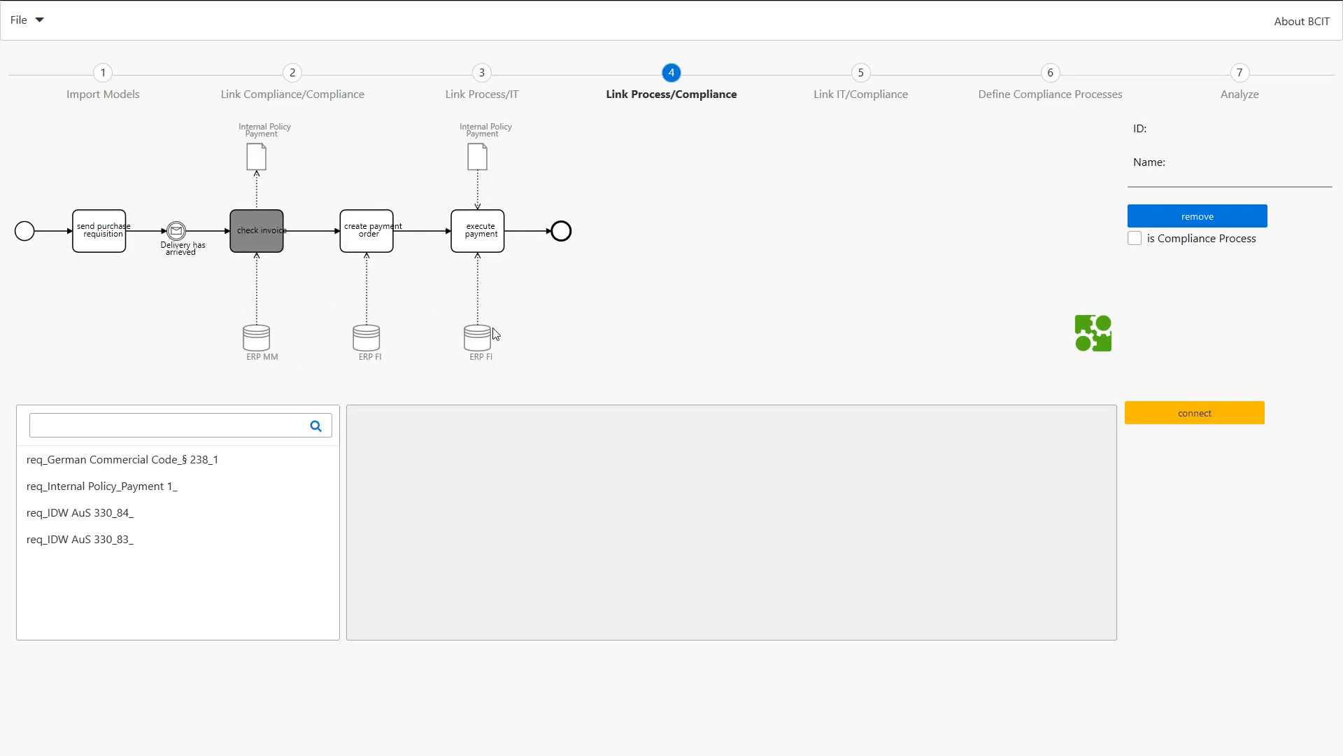
pyautogui.moveTo(516, 197)
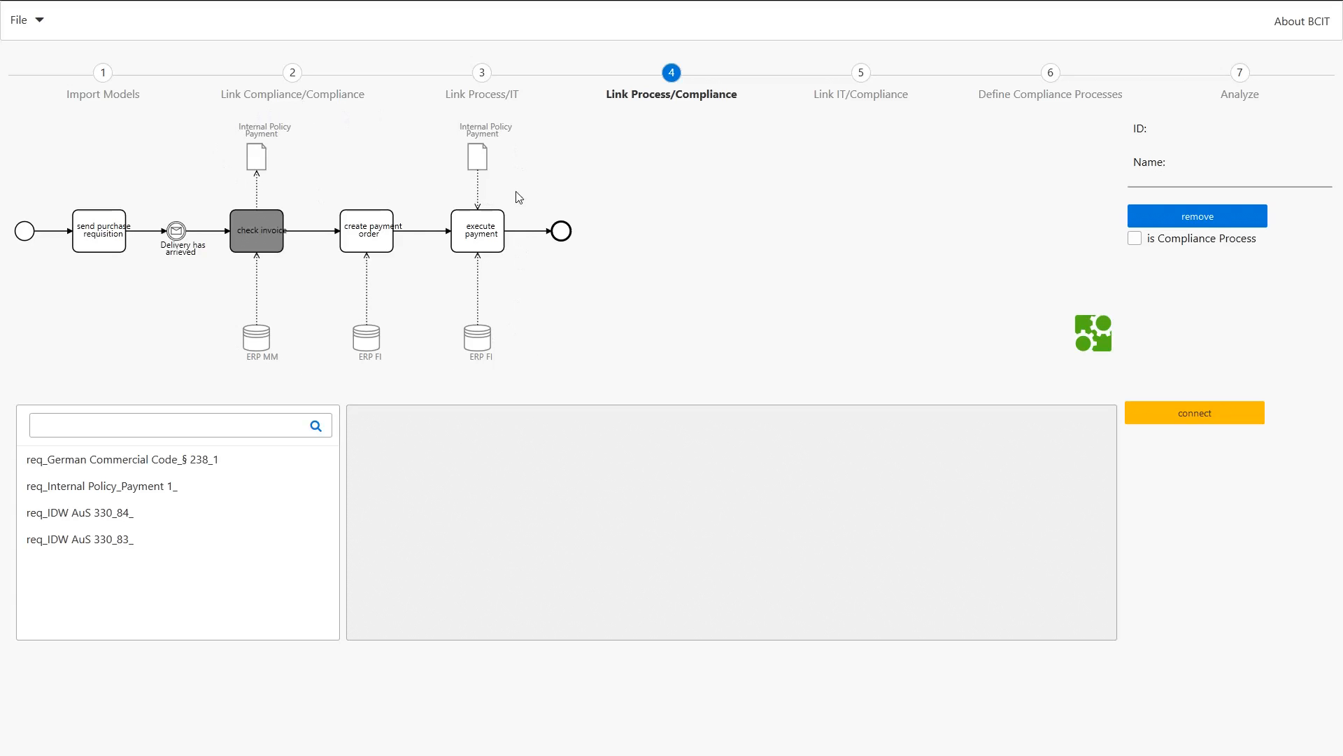
pyautogui.moveTo(282, 256)
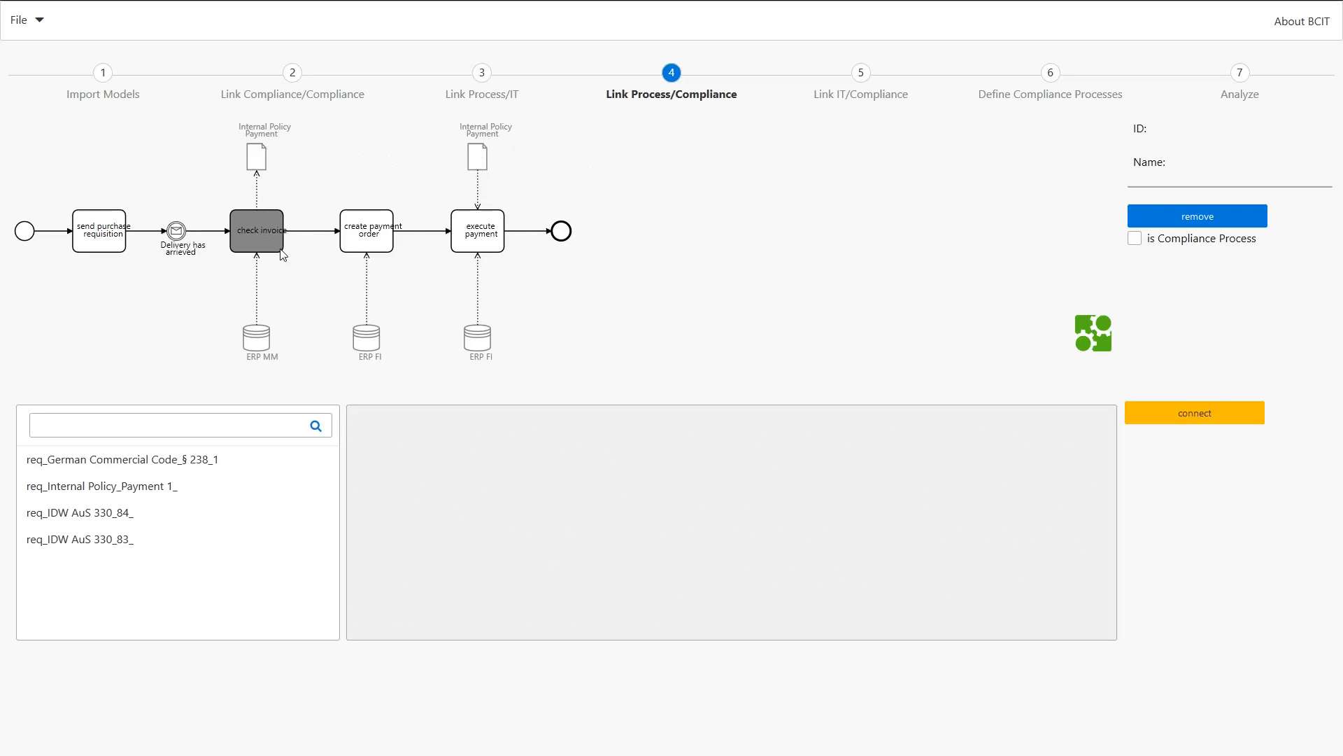
pyautogui.moveTo(322, 292)
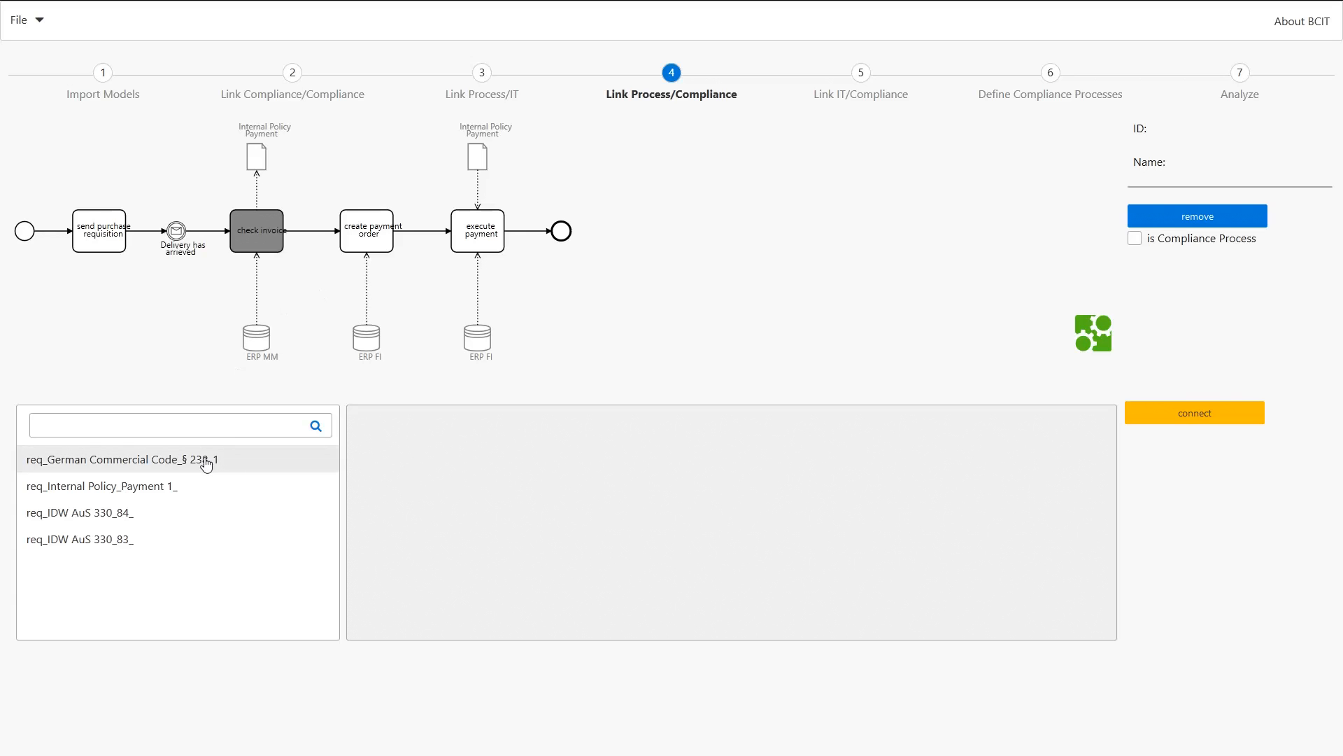
pyautogui.moveTo(229, 474)
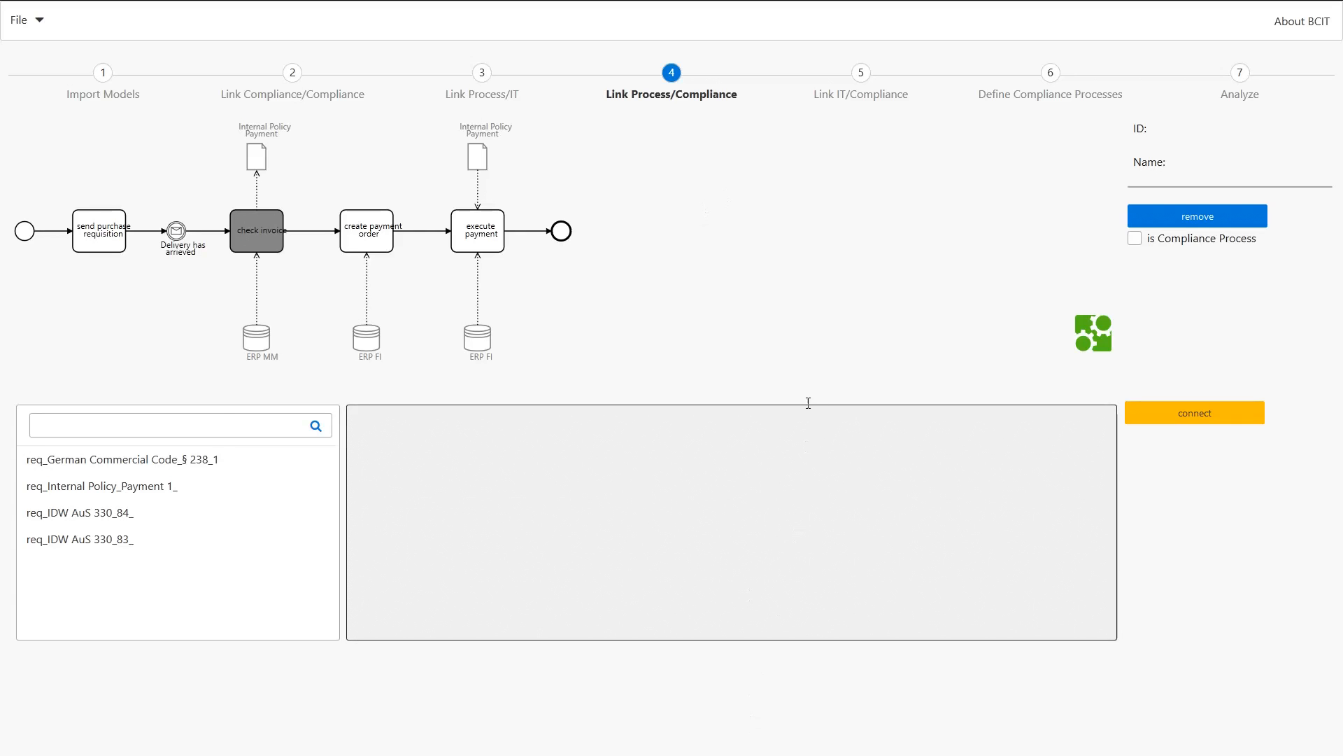
pyautogui.moveTo(805, 252)
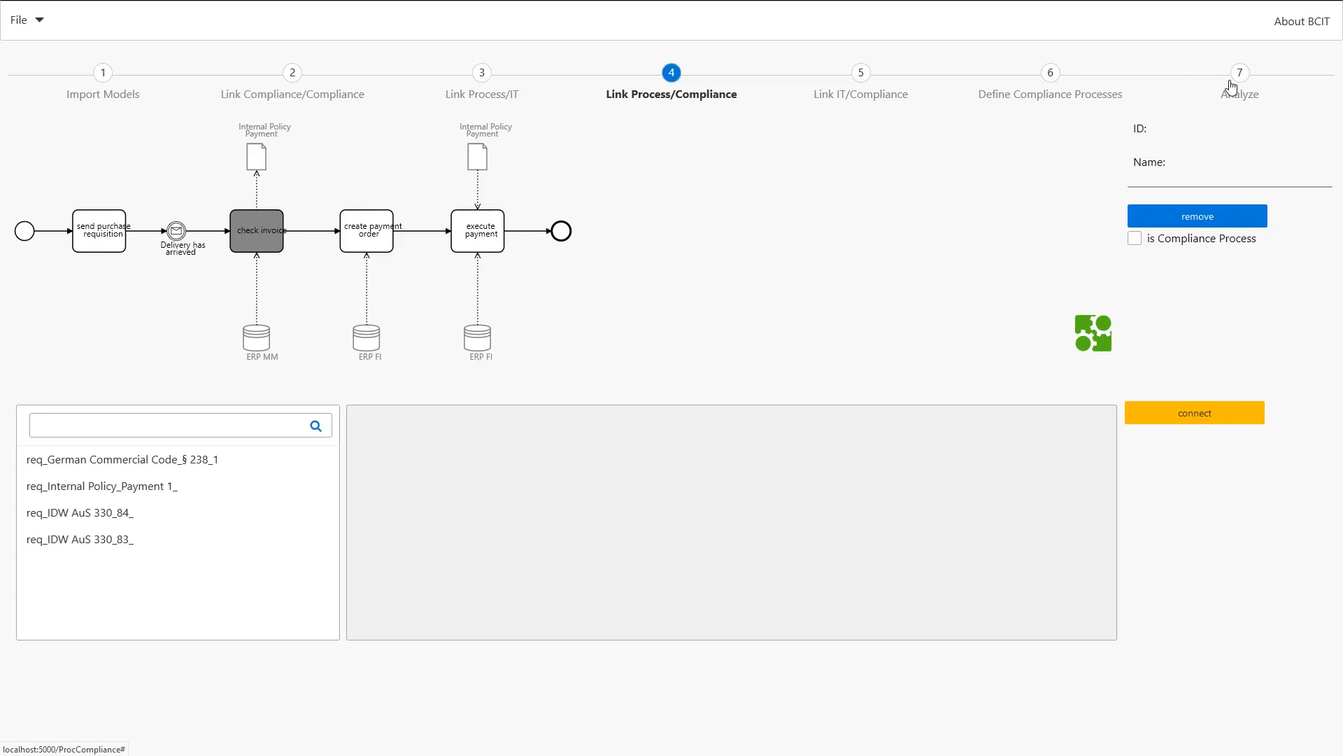
# - Go to step 7 Analyze and show the purchasing process model
pyautogui.click(1239, 72)
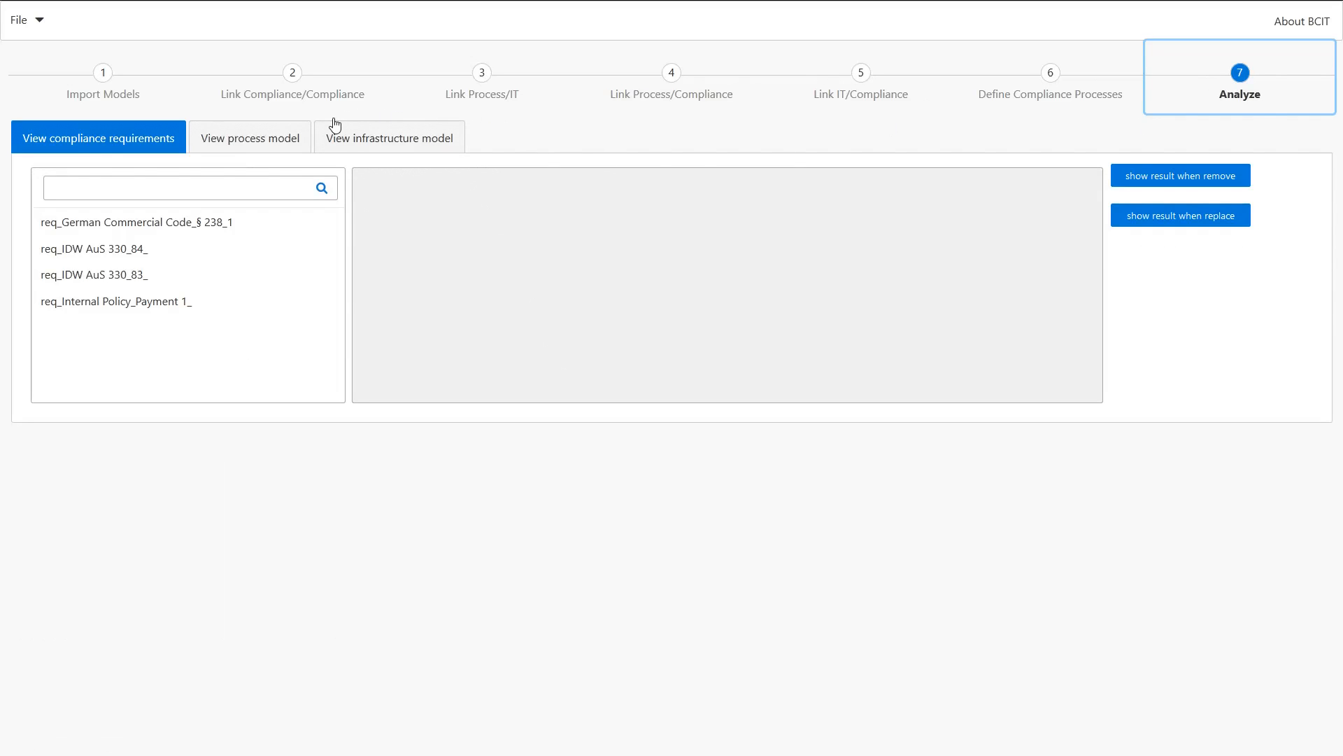
pyautogui.moveTo(359, 160)
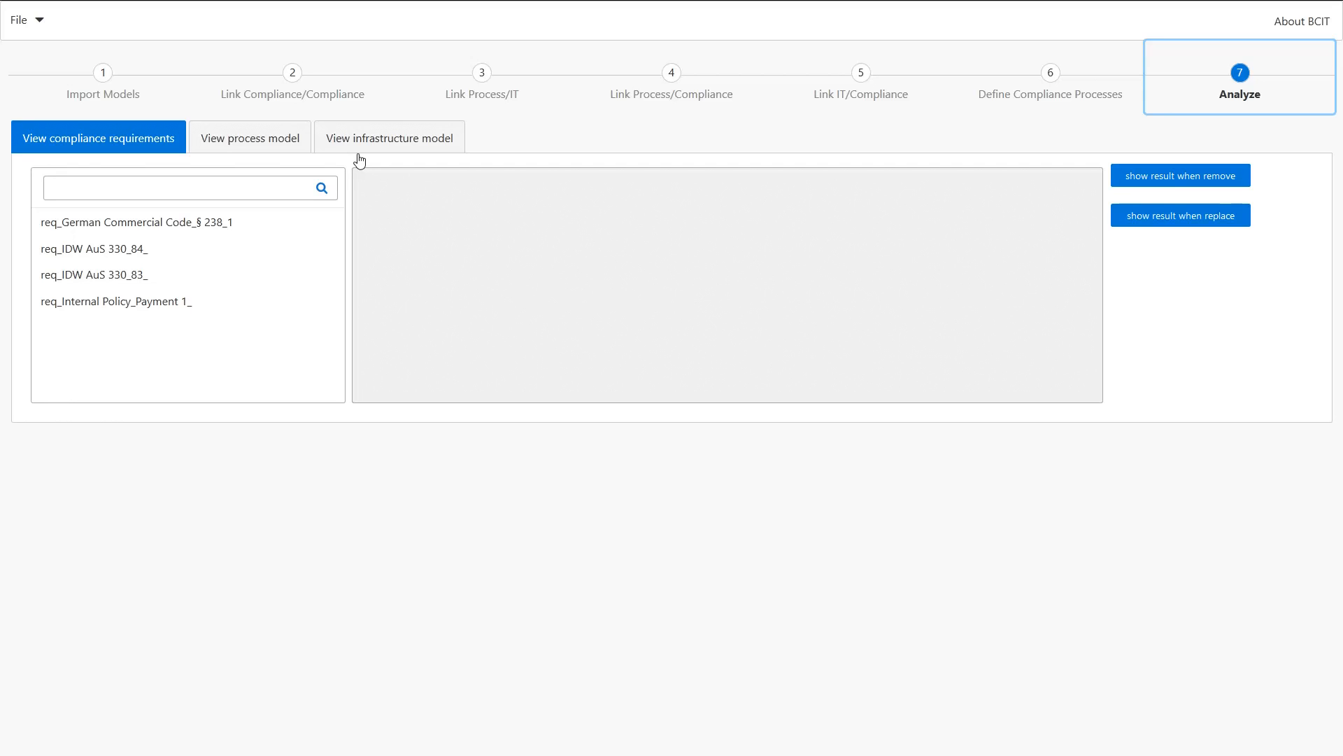
pyautogui.click(250, 138)
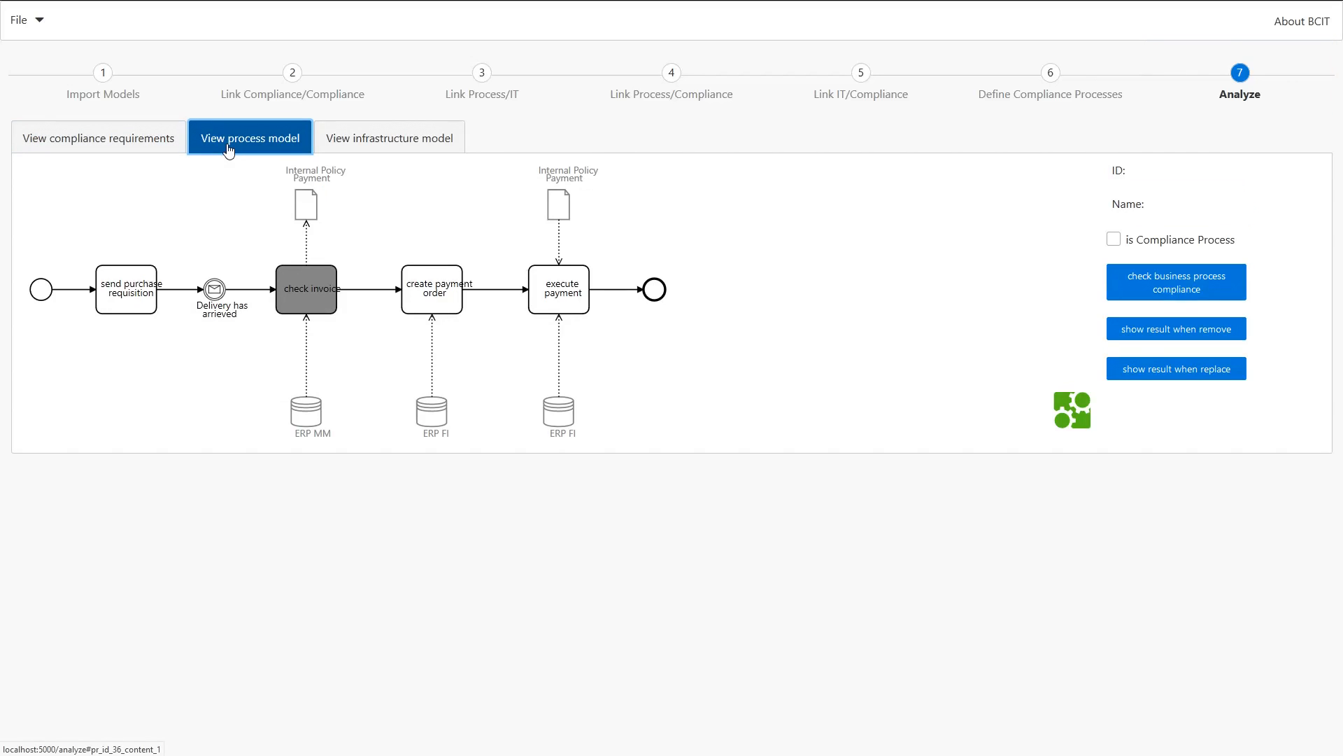
pyautogui.moveTo(237, 263)
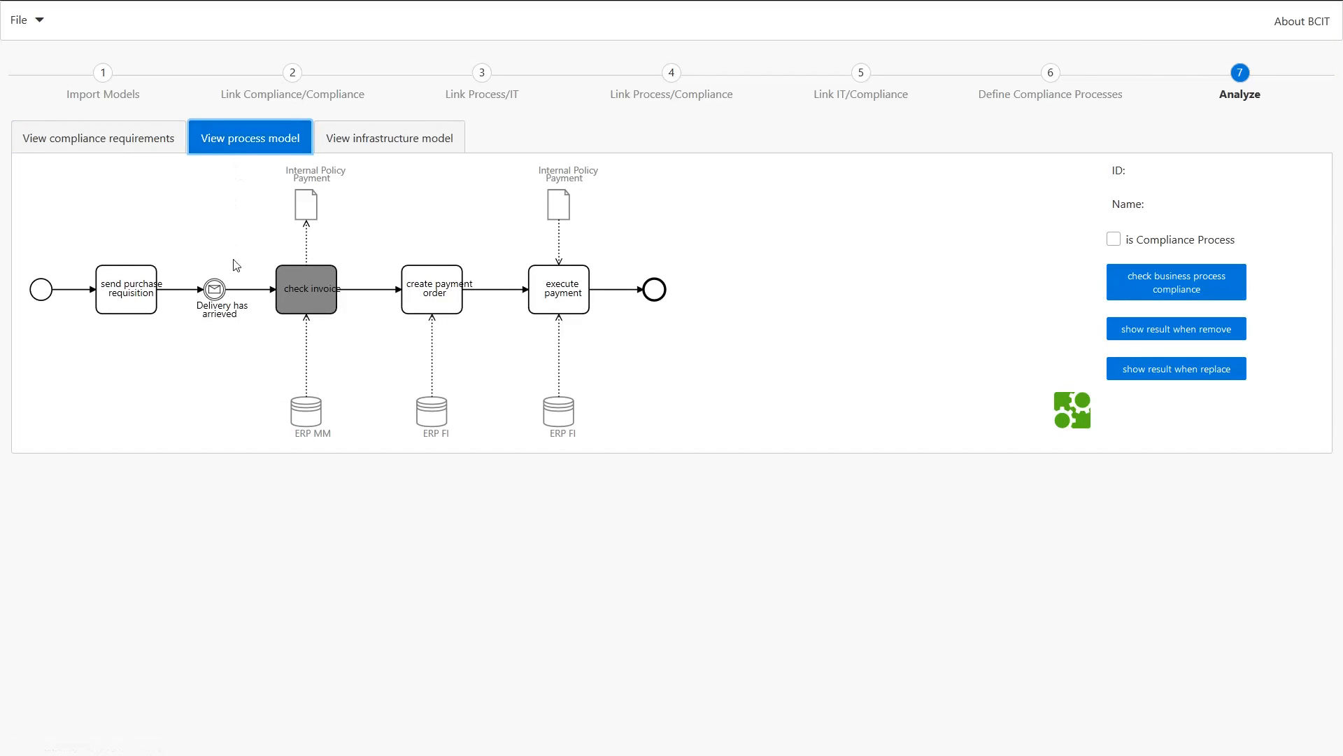
# - Select the ERP MM data store beneath the check invoice task
pyautogui.click(311, 412)
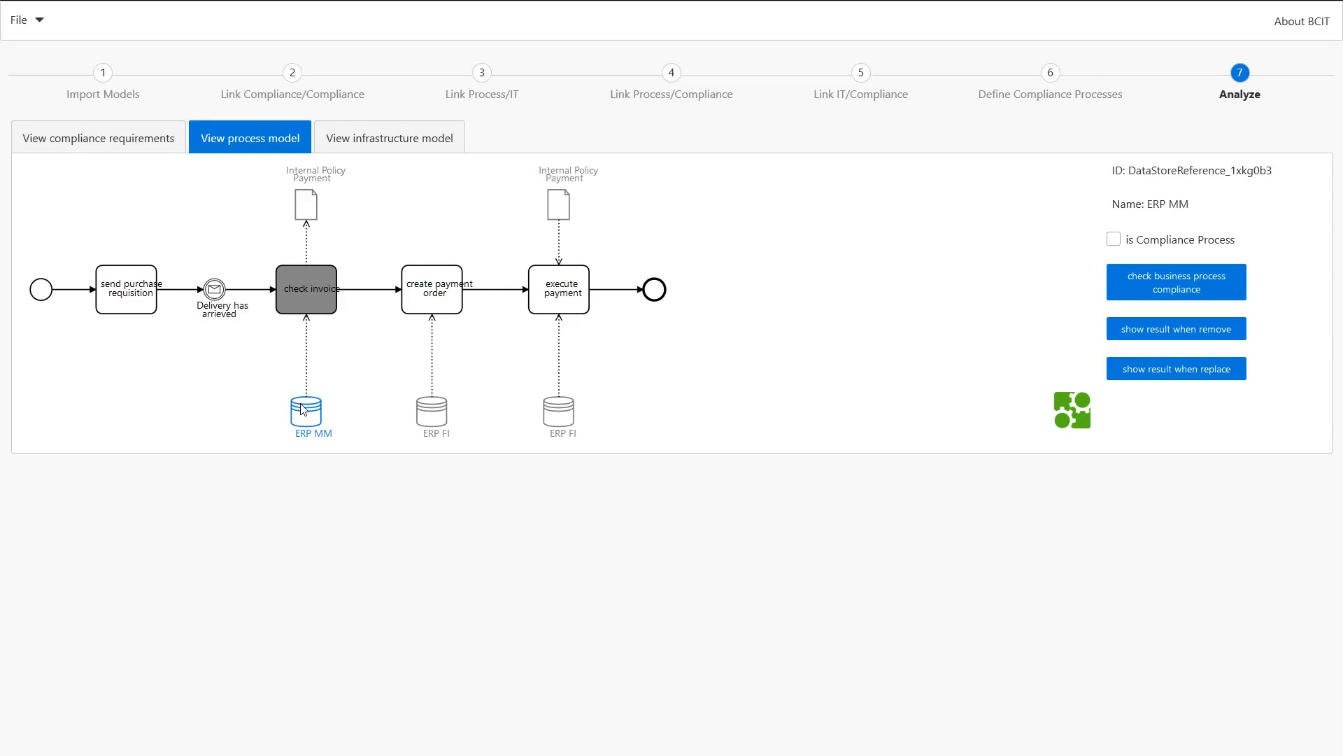
pyautogui.moveTo(762, 429)
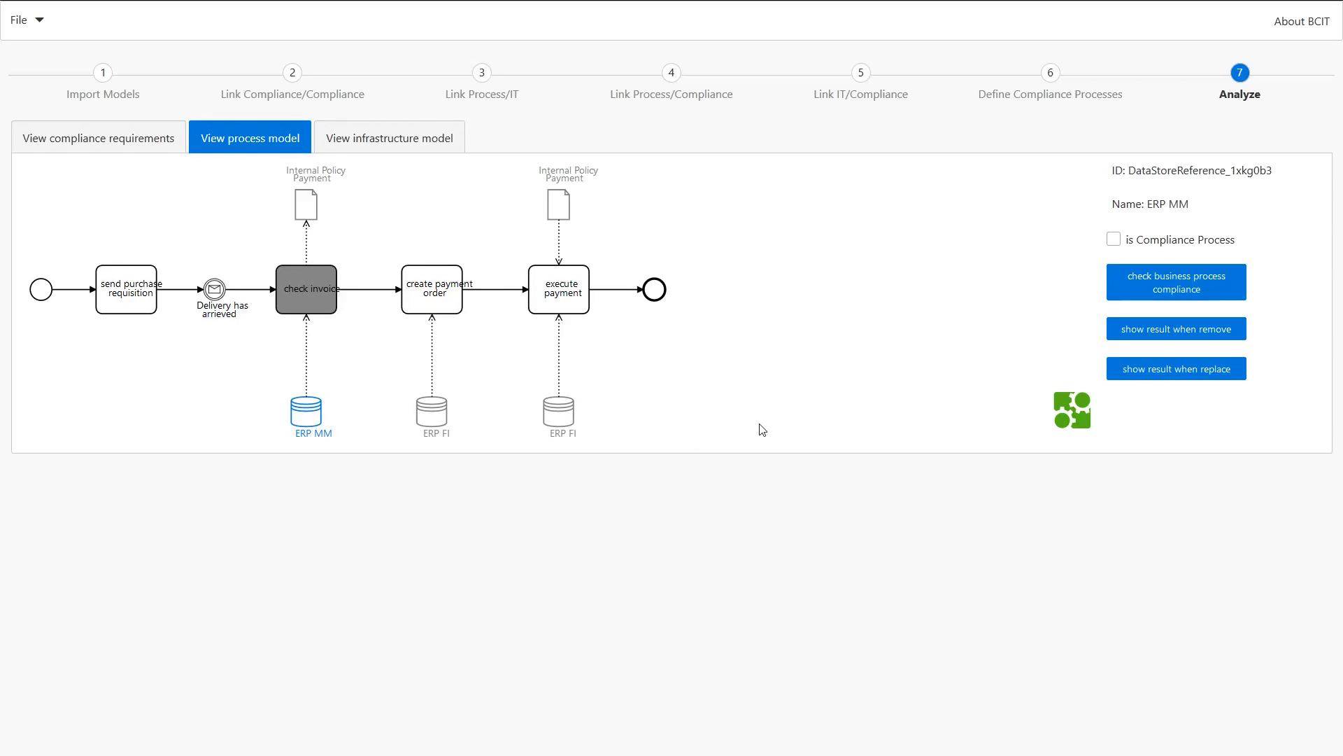
pyautogui.moveTo(1011, 403)
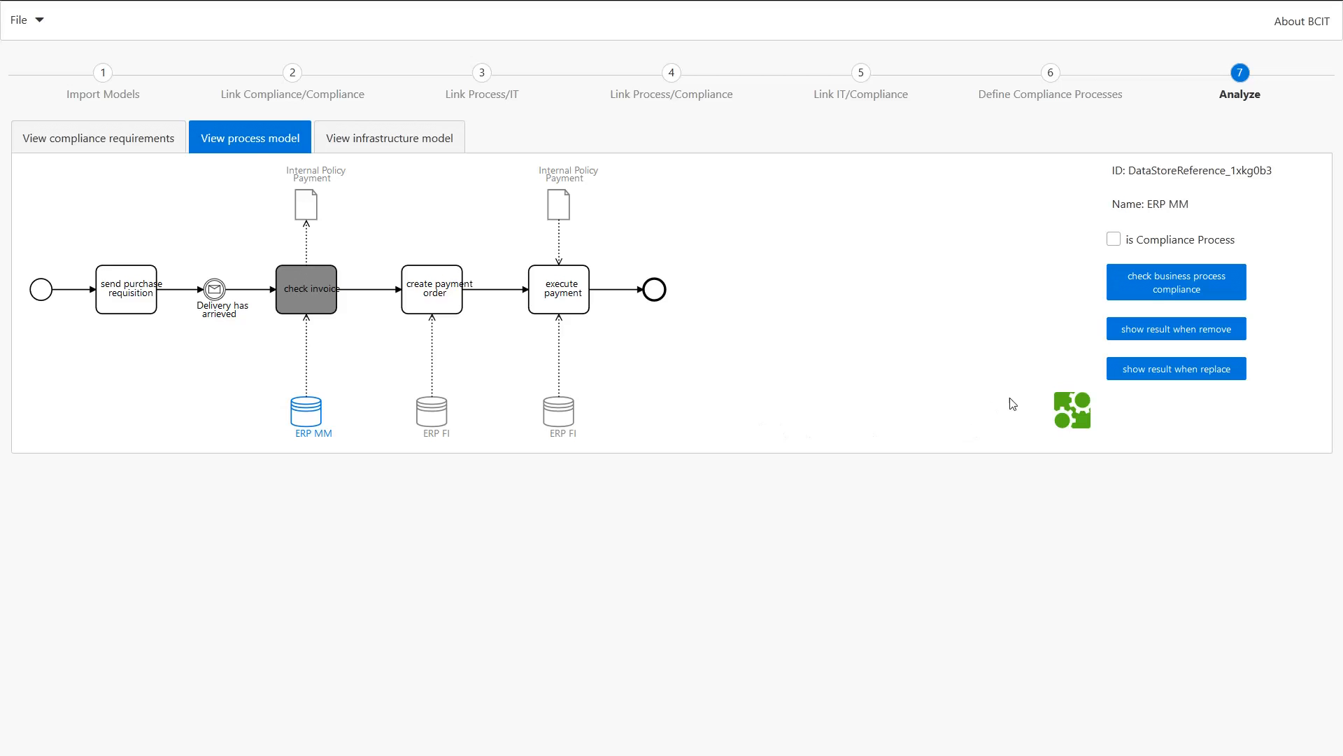
pyautogui.moveTo(1176, 328)
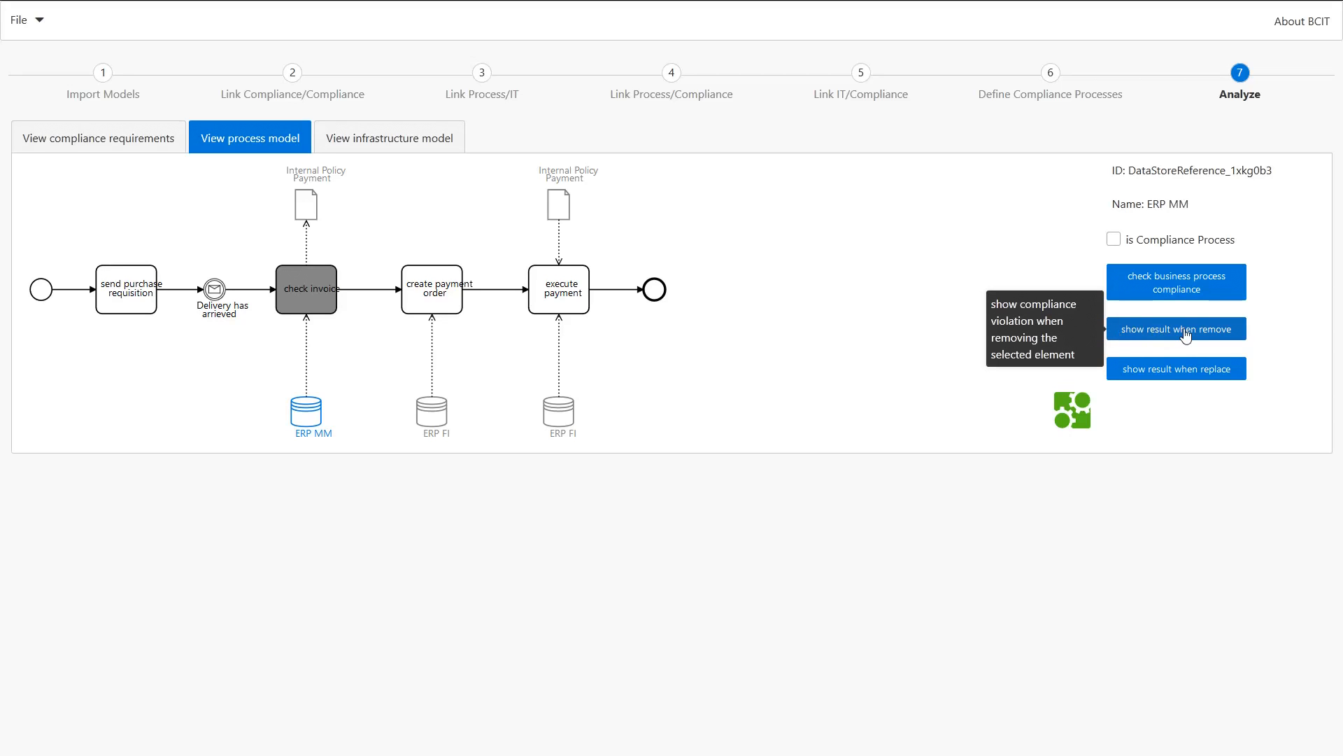
# - Show removal impacts of ERP MM, inspect check invoice and Logical Access Controls, request compliant alternatives
pyautogui.click(1175, 328)
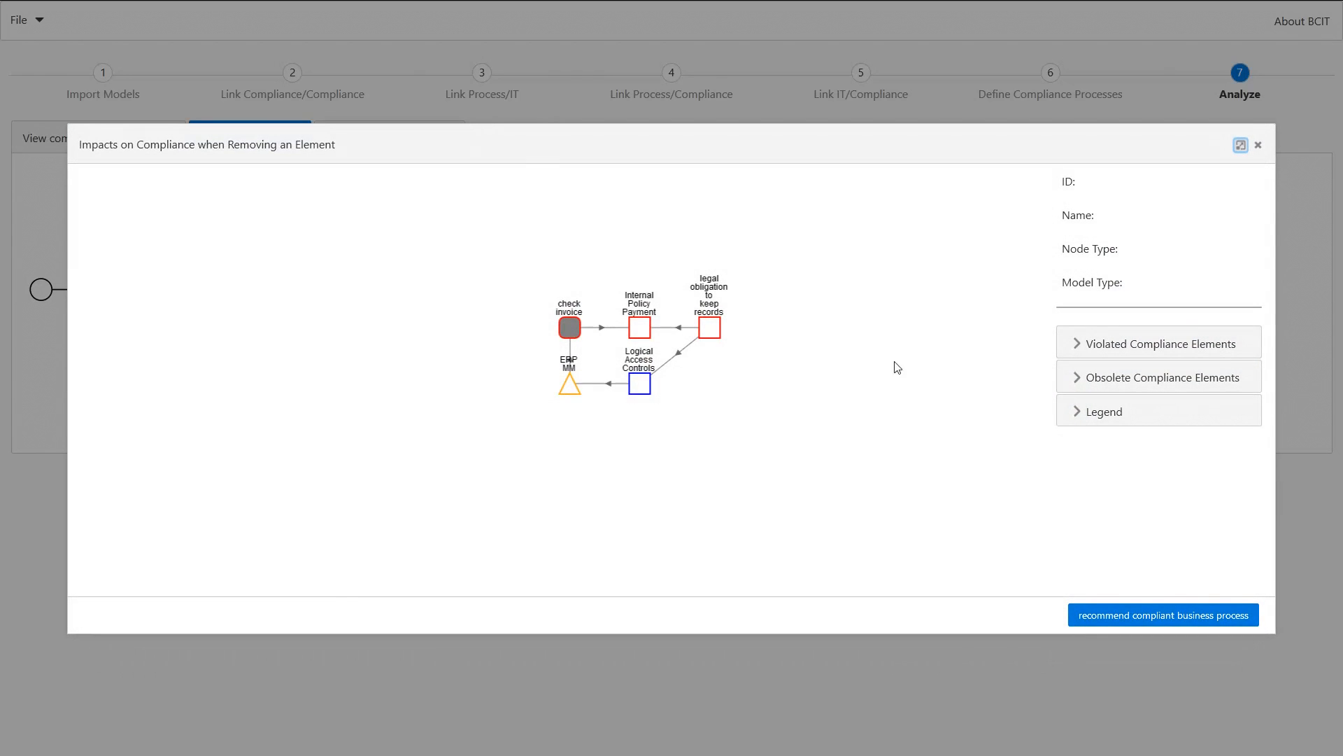
pyautogui.moveTo(687, 336)
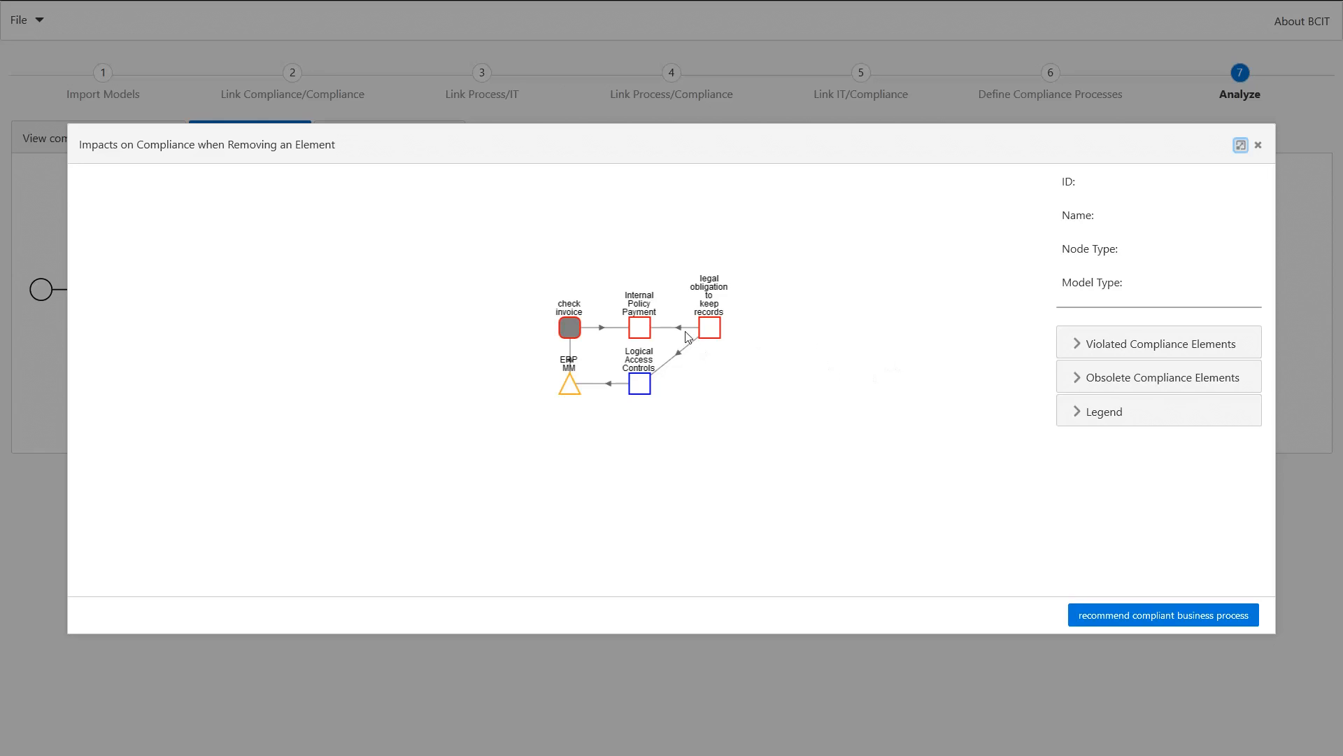
pyautogui.moveTo(642, 329)
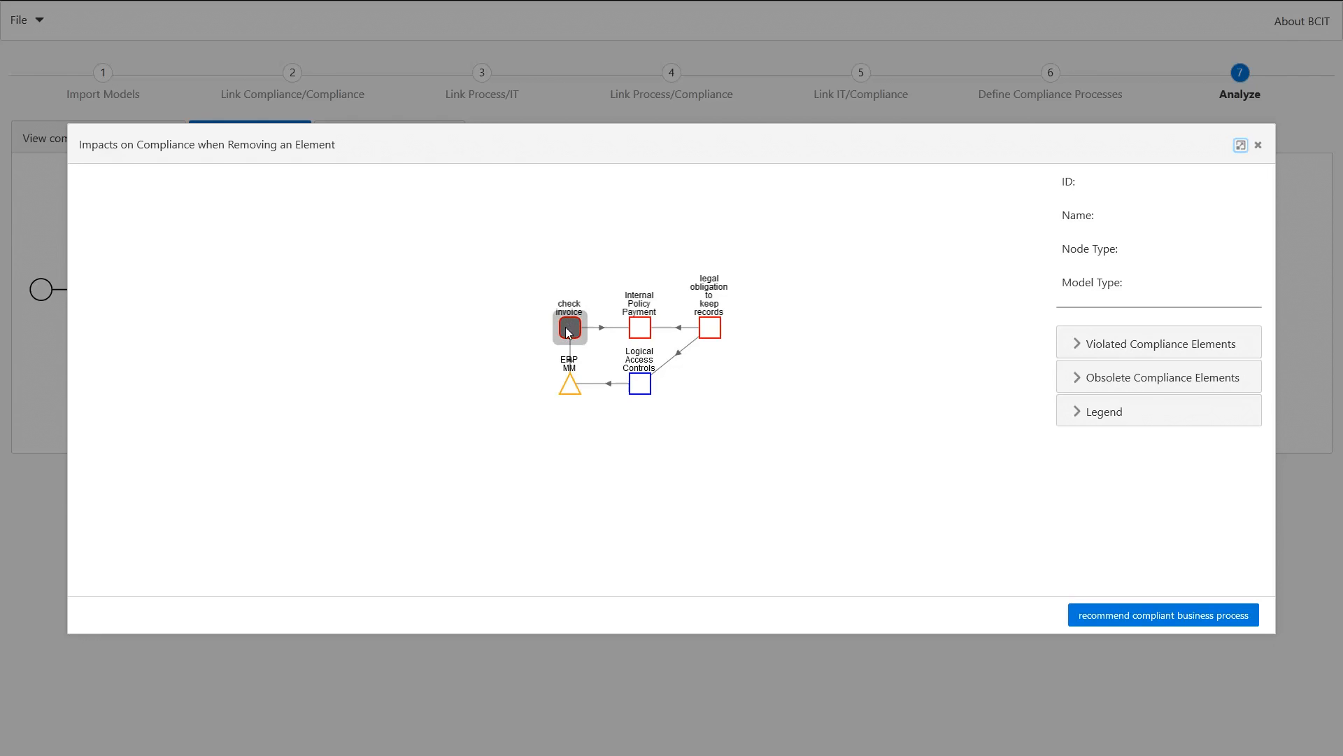
pyautogui.click(569, 327)
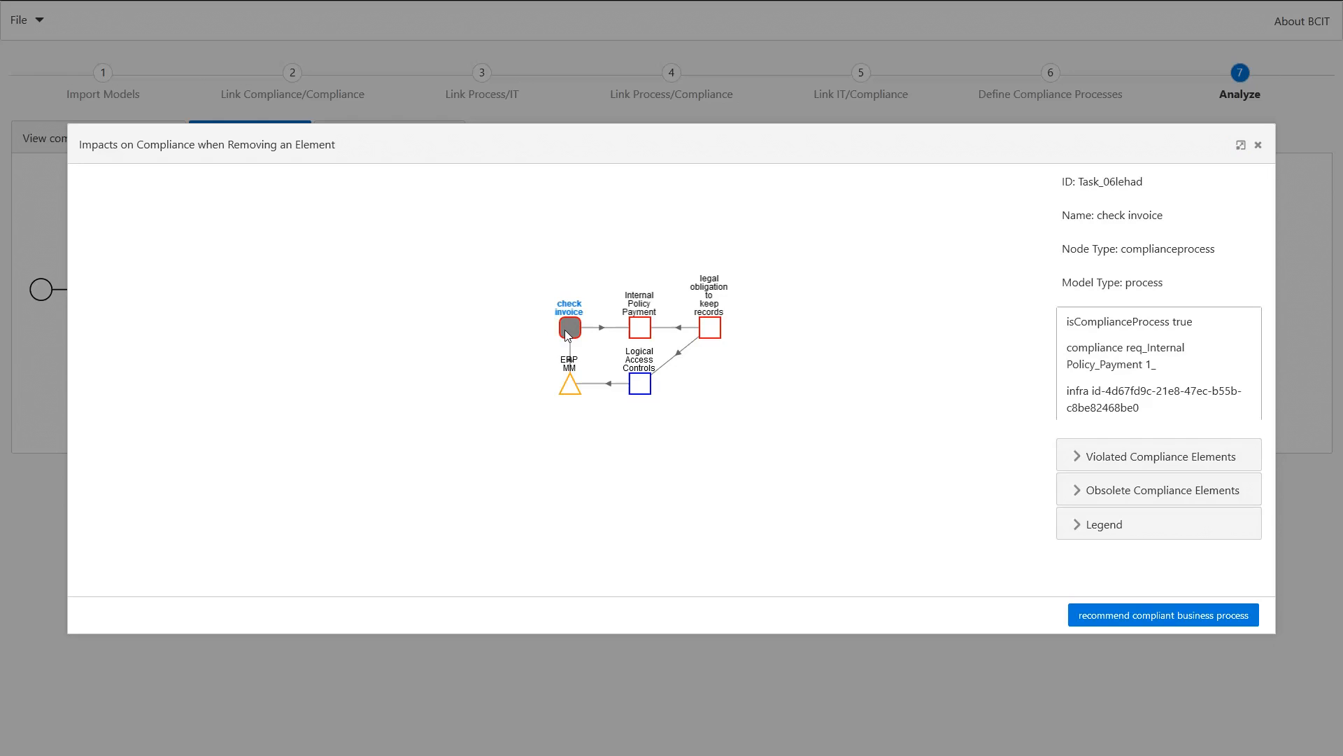
pyautogui.click(568, 382)
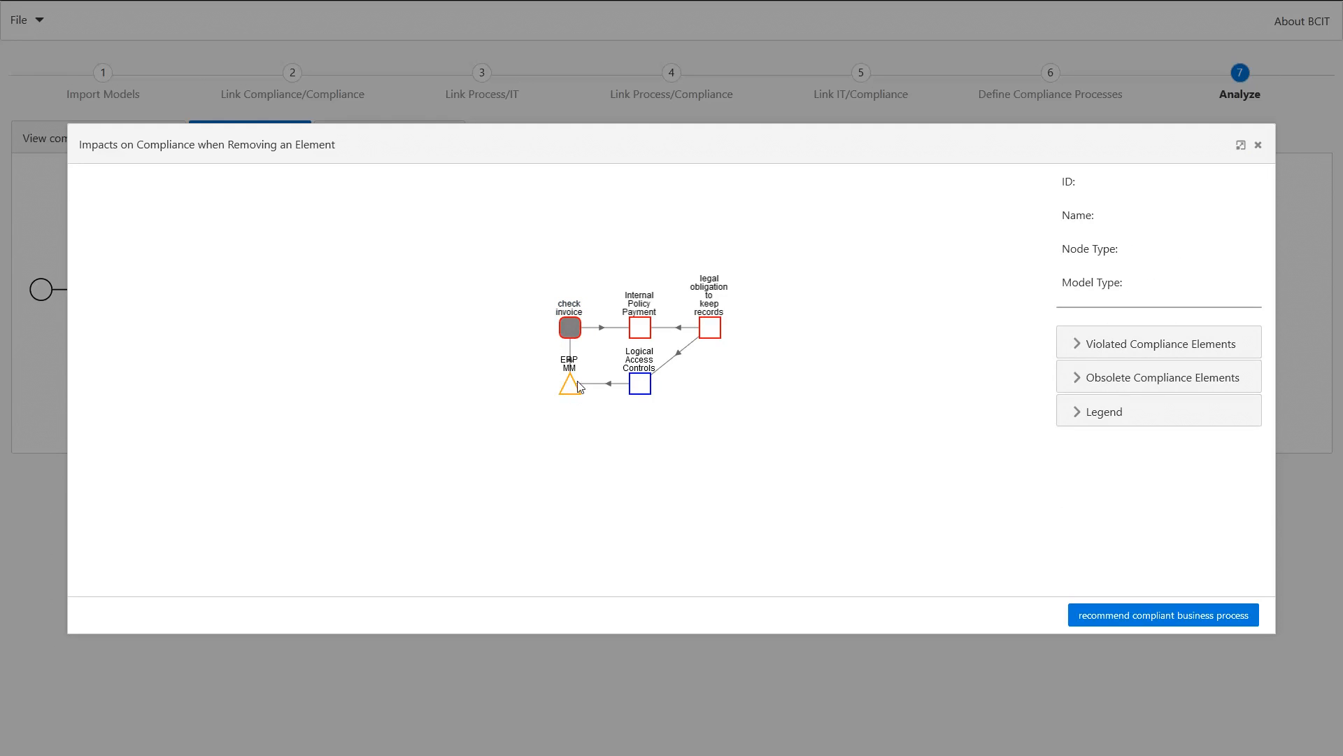
pyautogui.moveTo(606, 392)
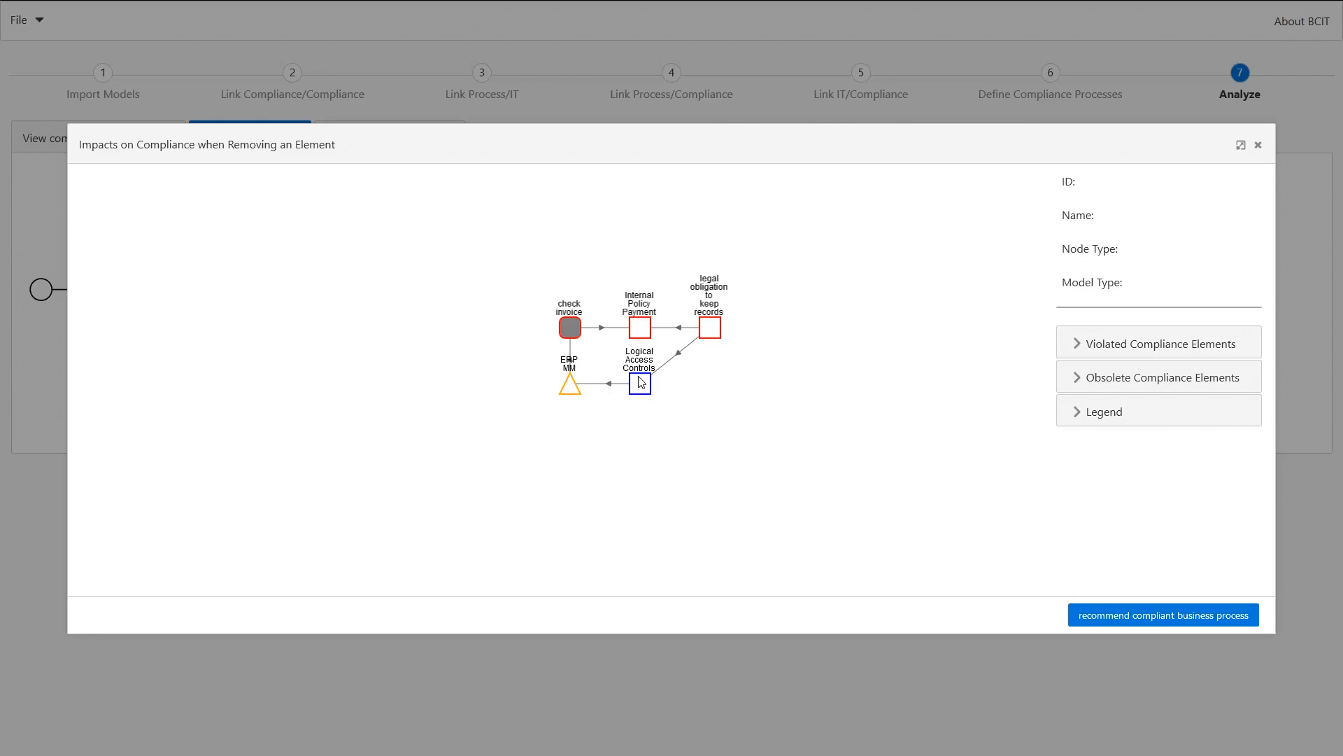
pyautogui.click(639, 383)
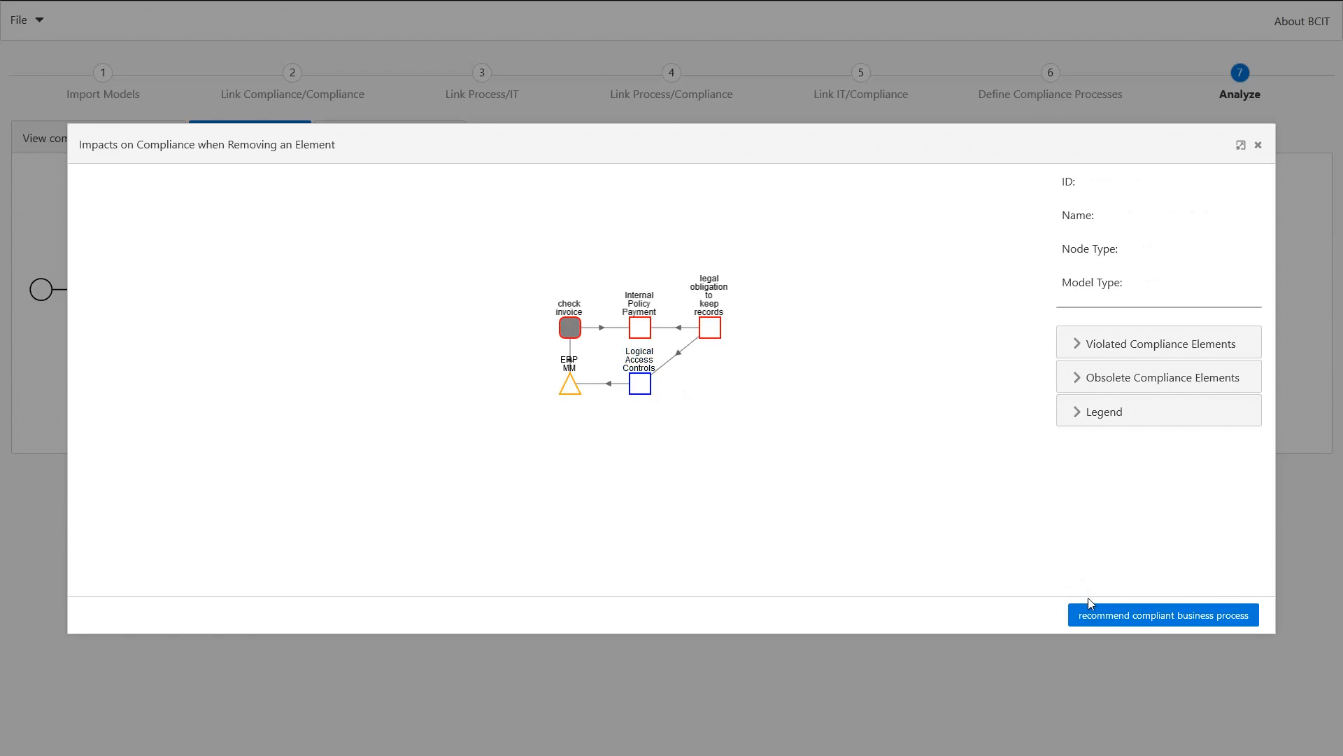
pyautogui.click(1163, 615)
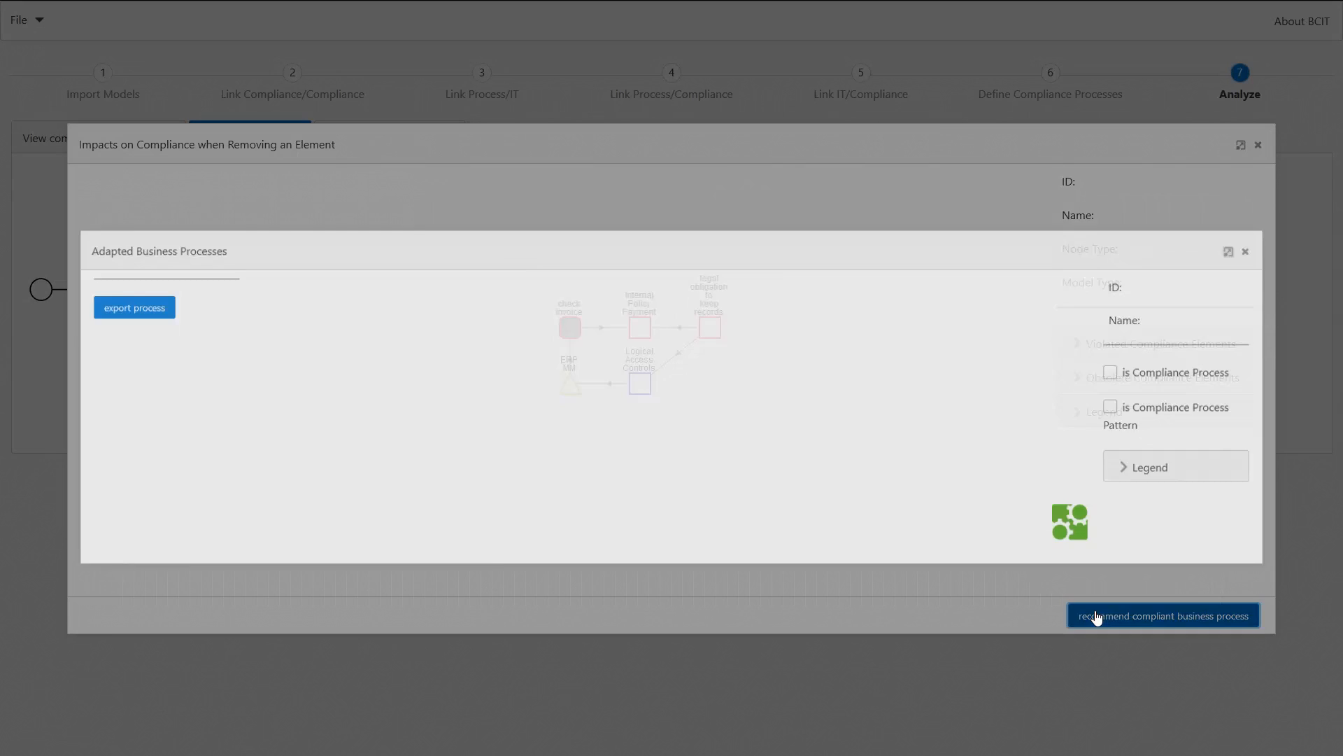
# - Review compliant business process 1, then display compliant business process 2
pyautogui.click(1163, 615)
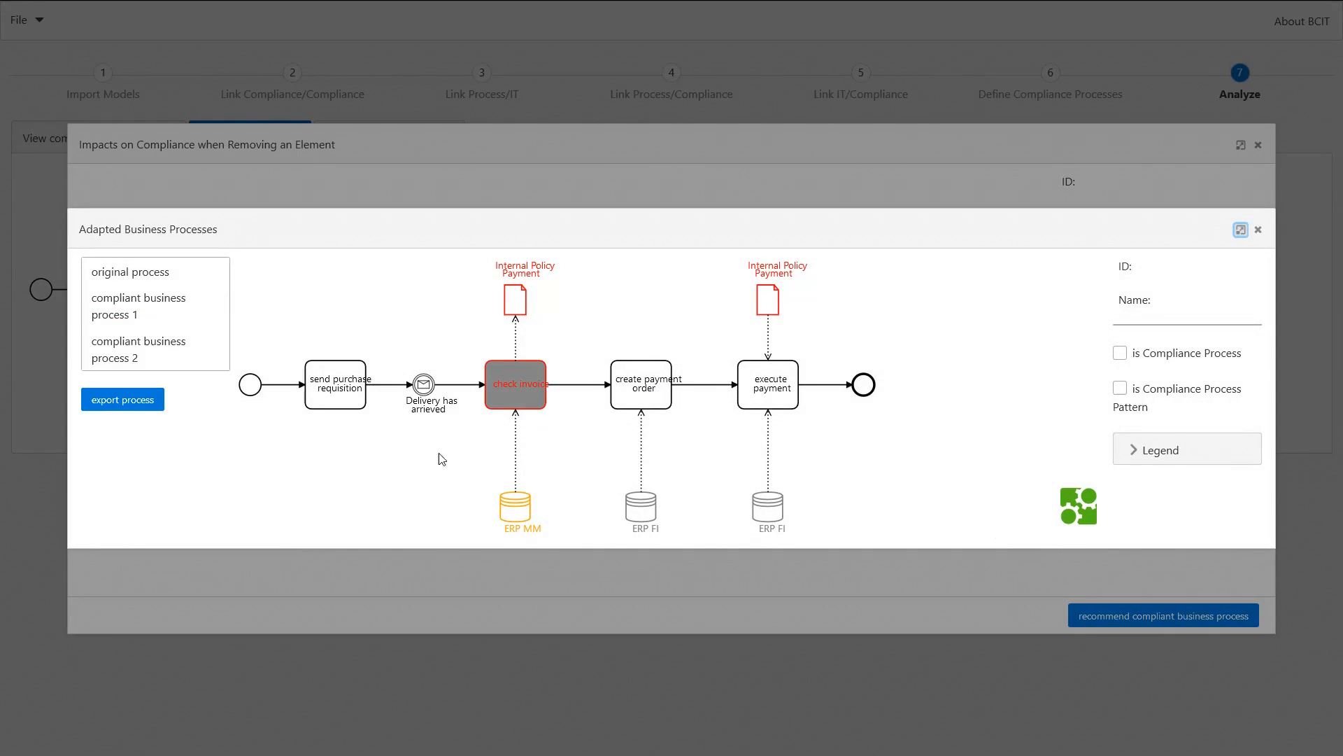
pyautogui.moveTo(436, 449)
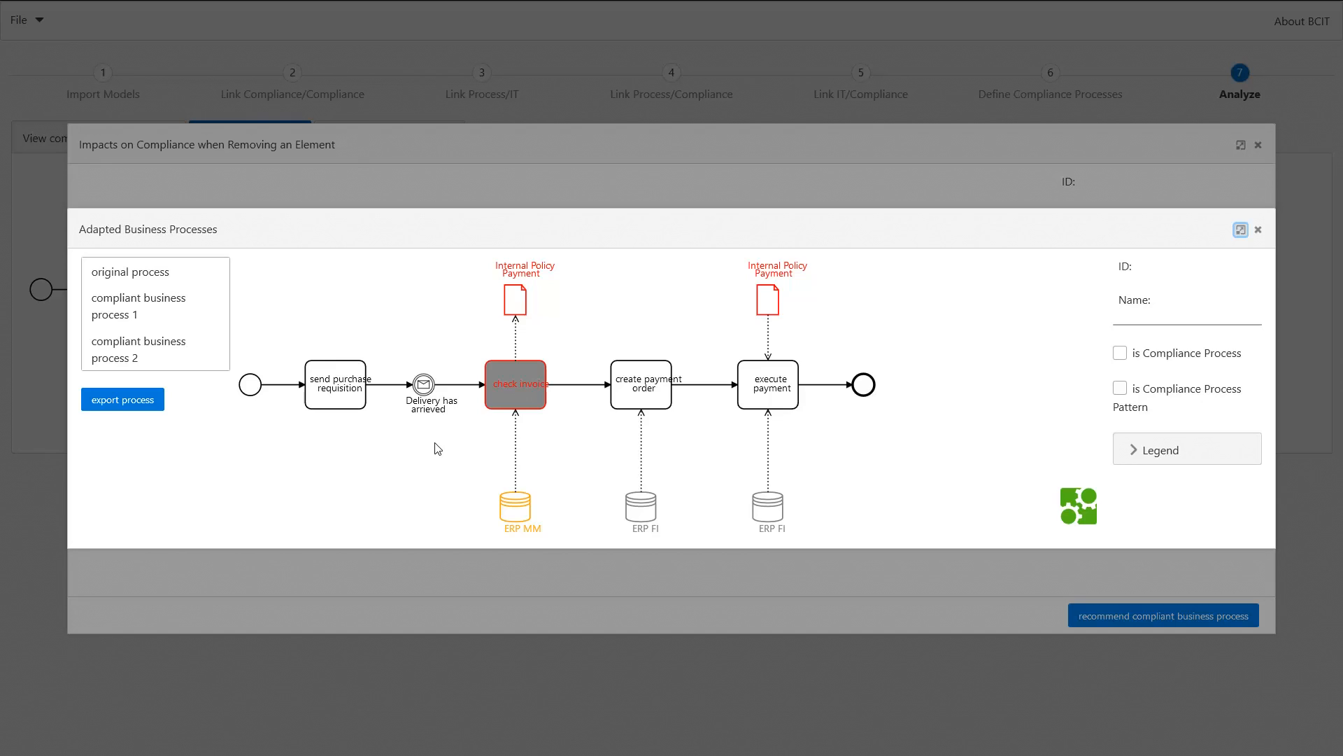
pyautogui.moveTo(156, 306)
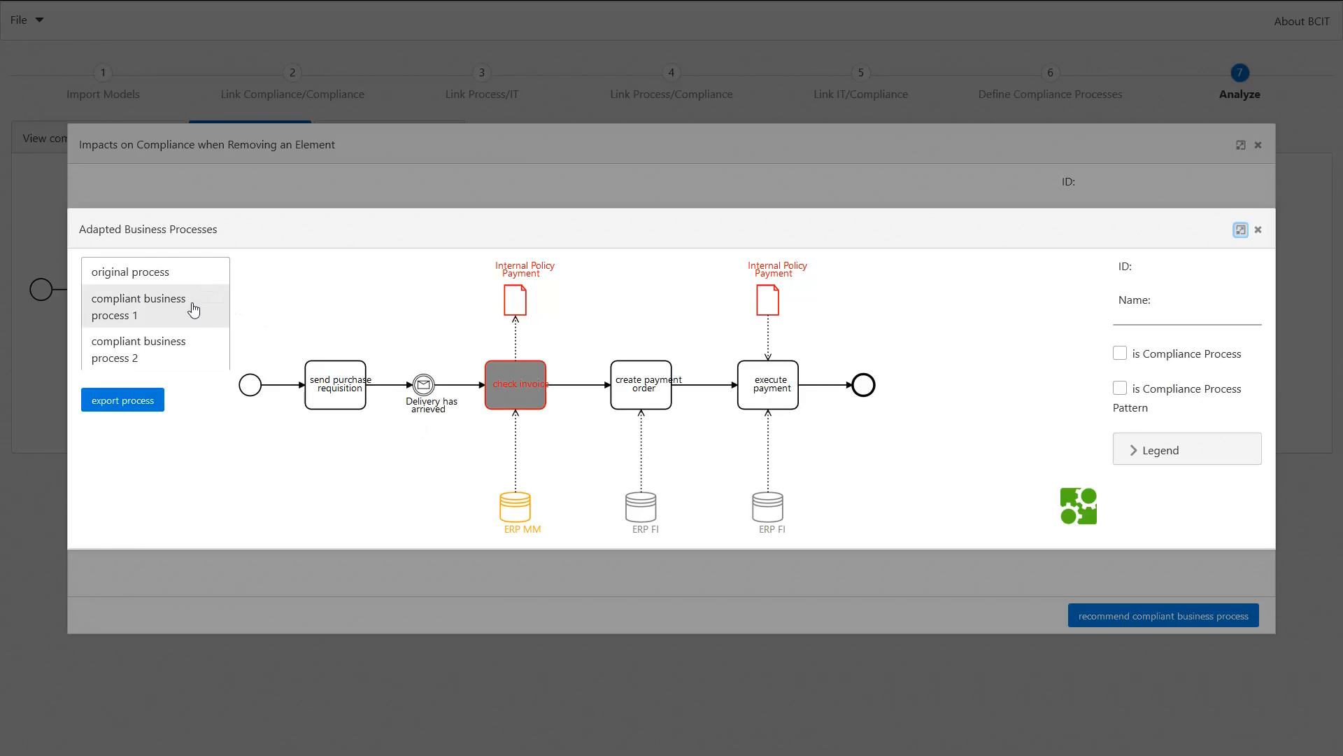
pyautogui.click(138, 306)
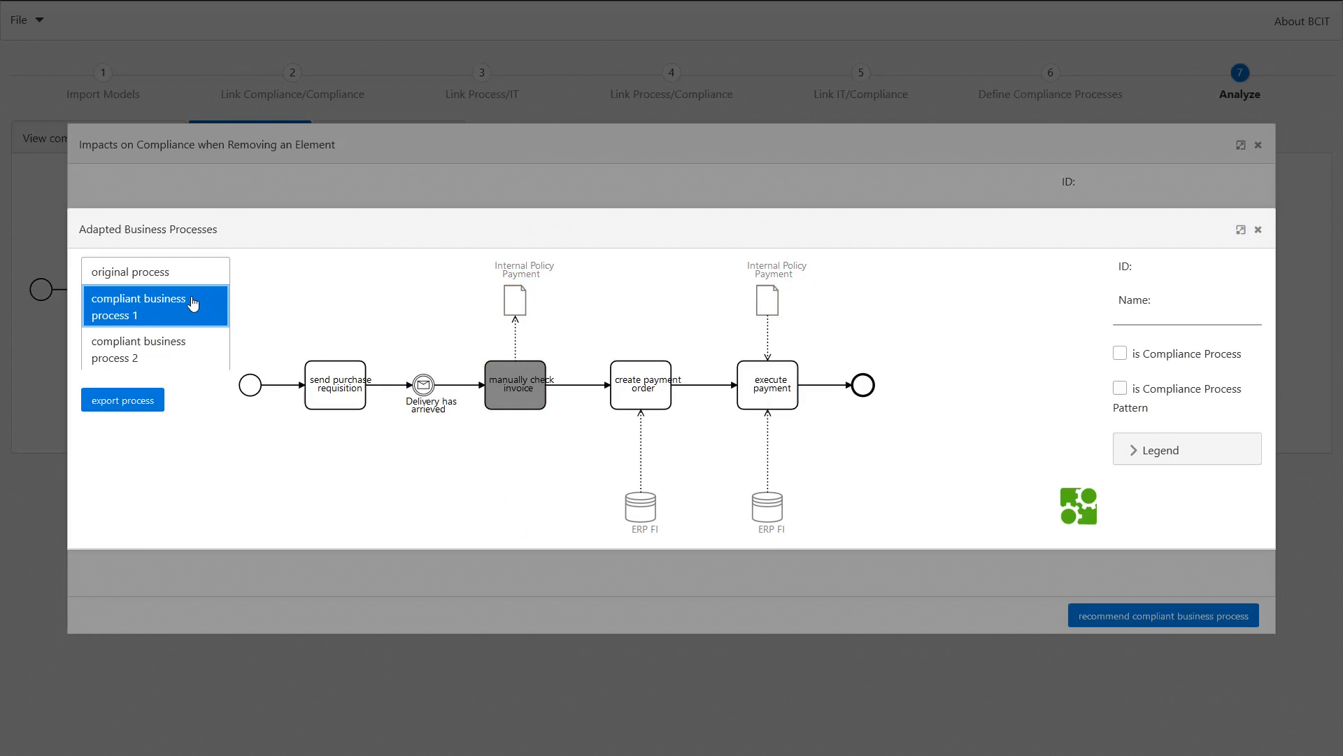
pyautogui.moveTo(264, 309)
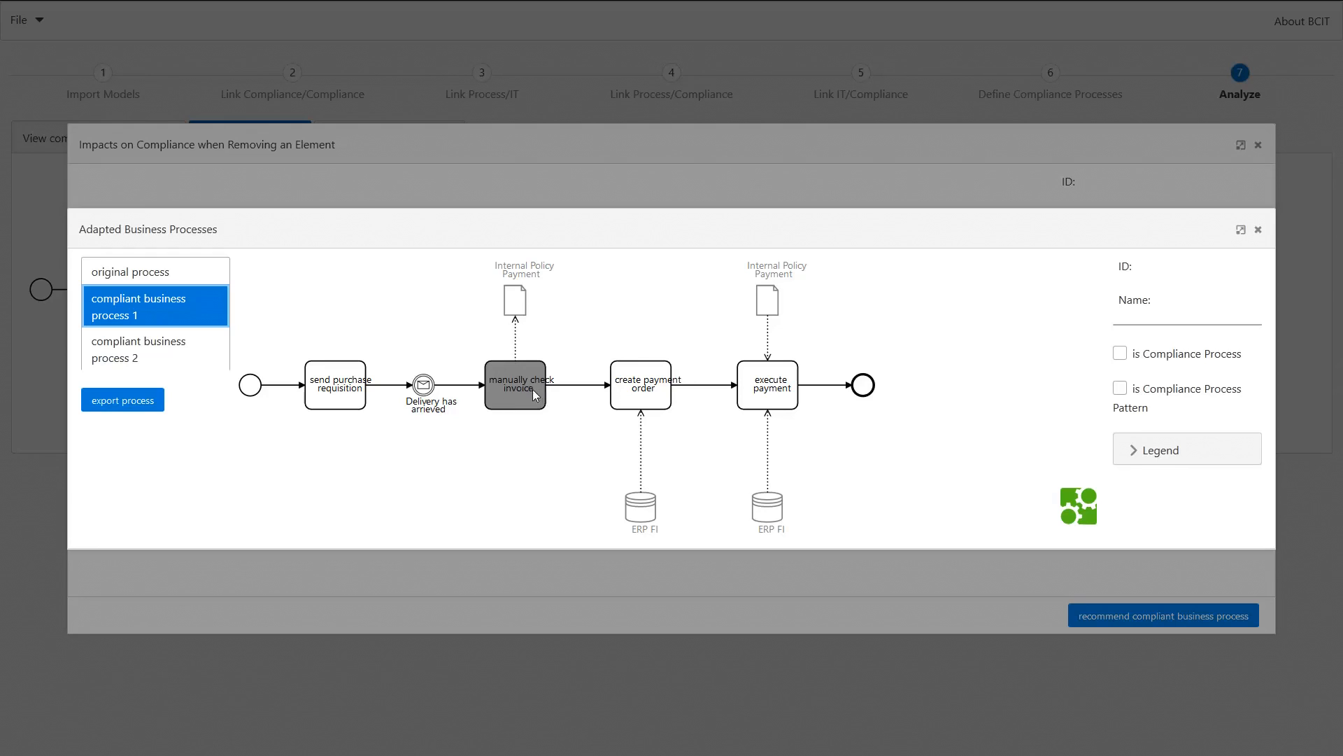
pyautogui.moveTo(501, 394)
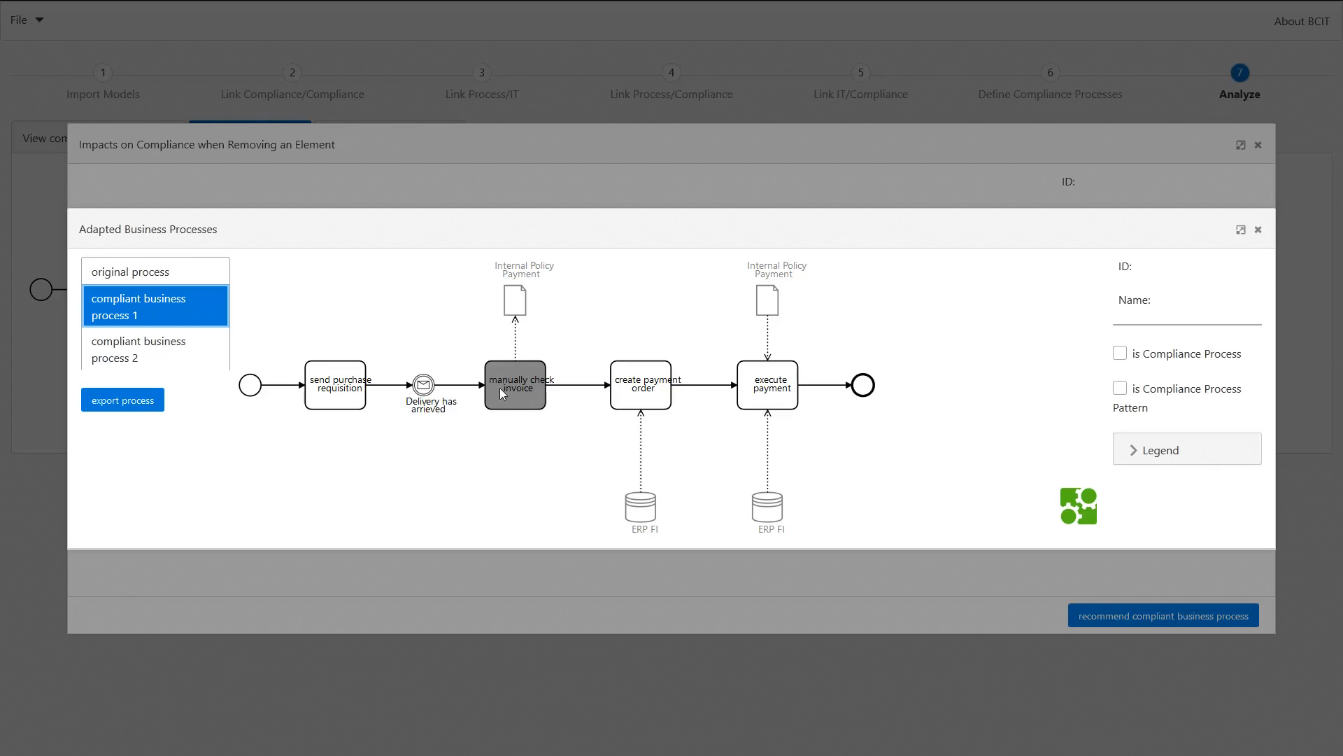
pyautogui.click(155, 349)
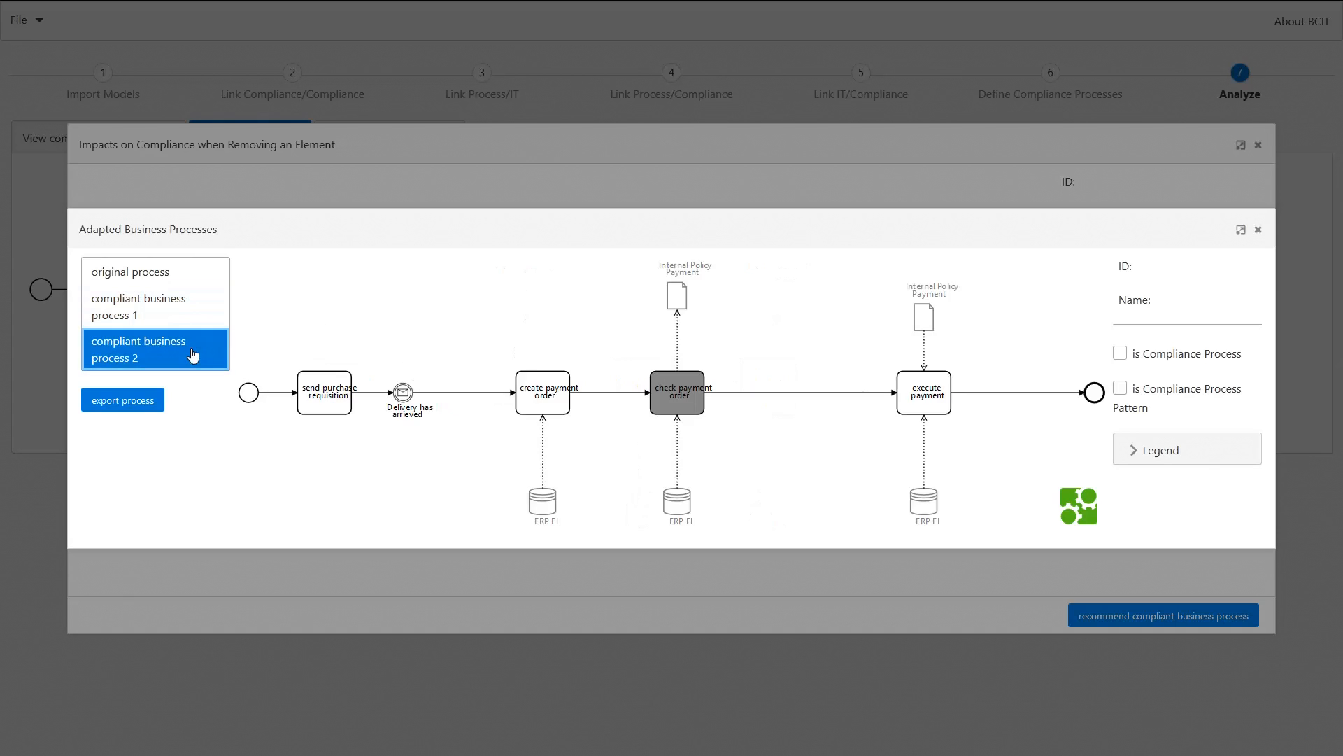
pyautogui.moveTo(440, 404)
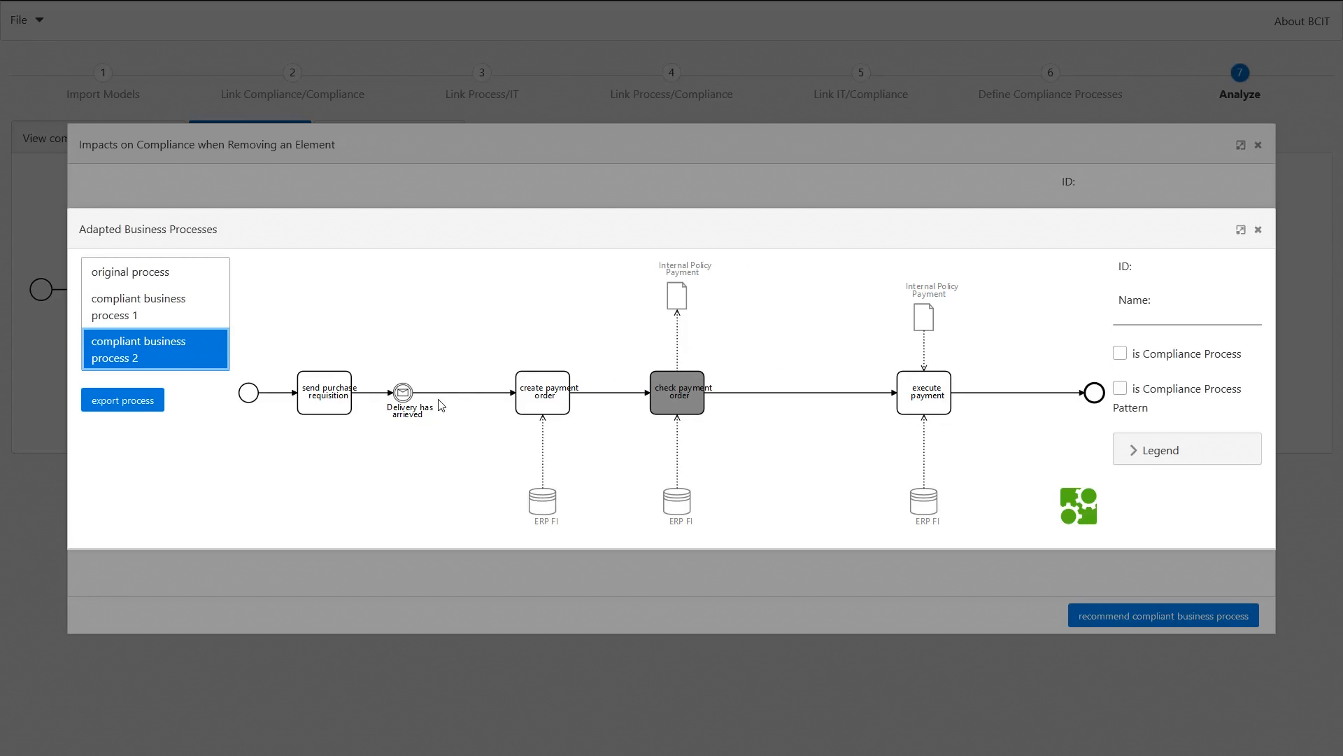
pyautogui.moveTo(452, 409)
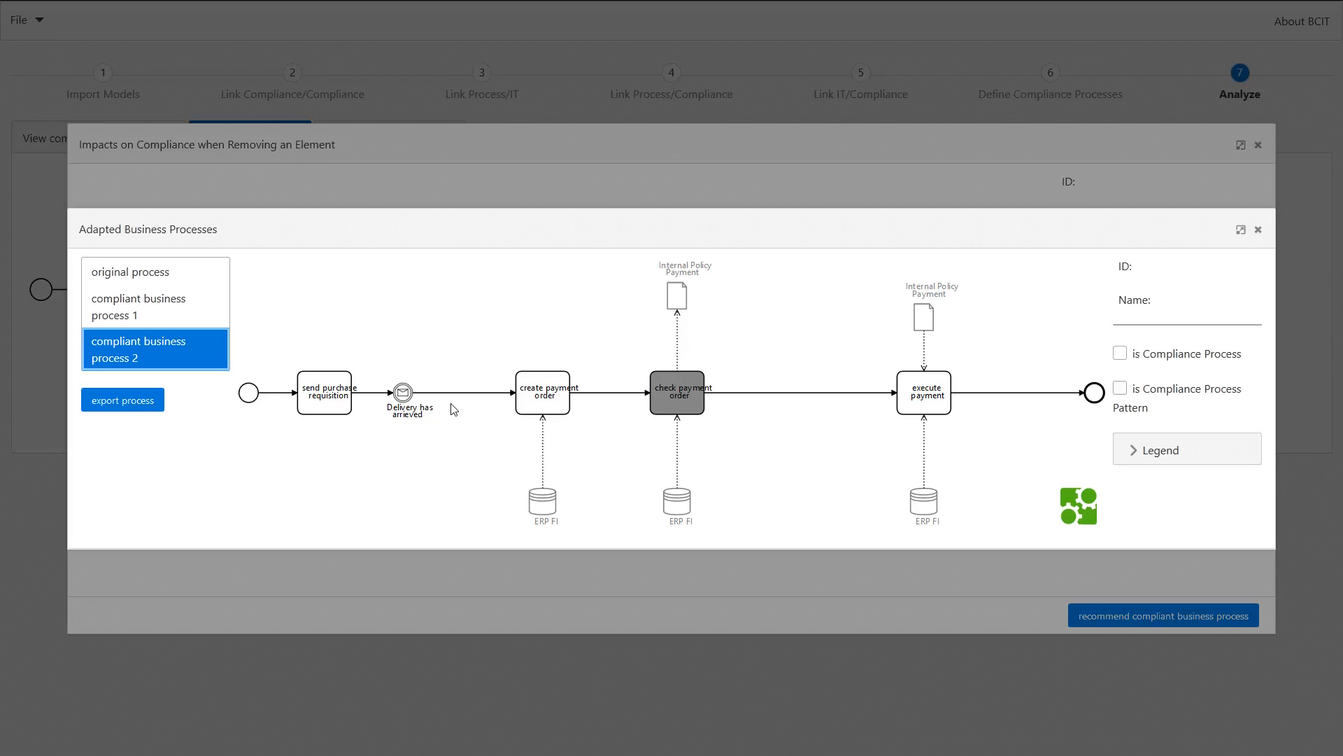
pyautogui.moveTo(560, 461)
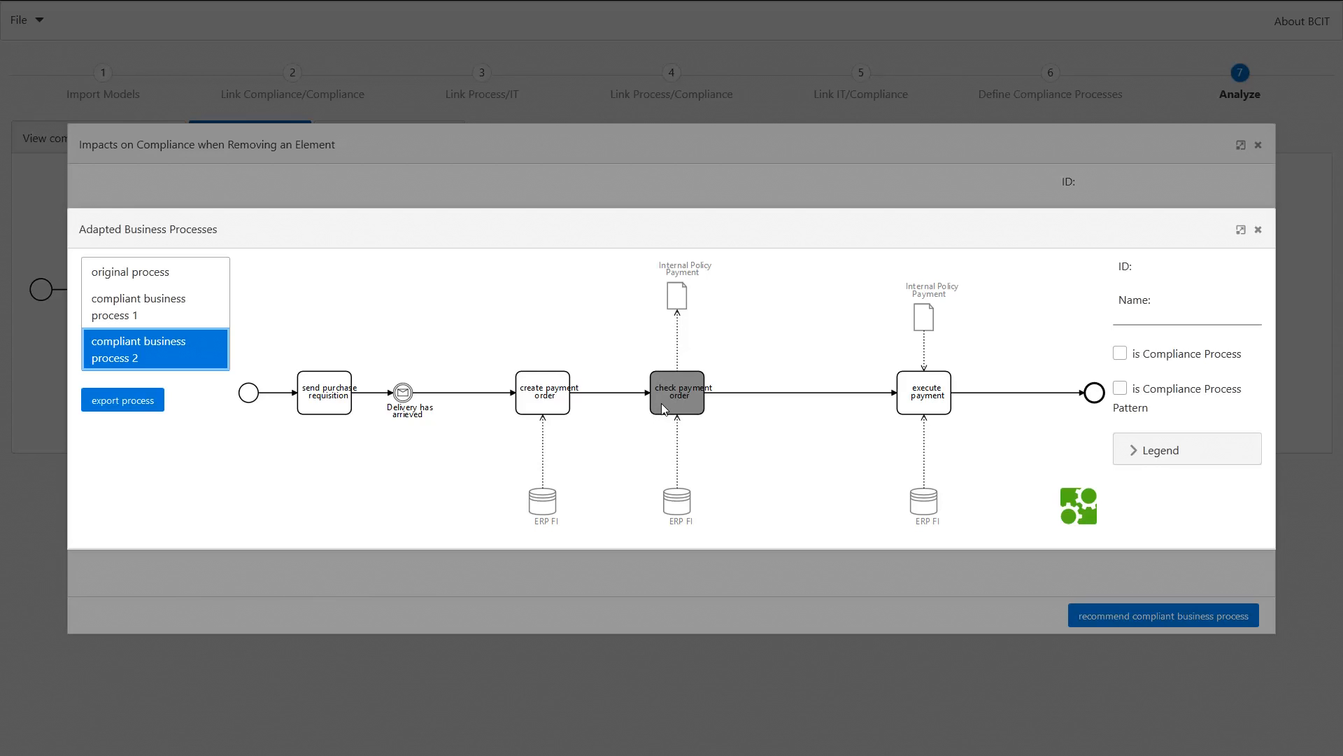
pyautogui.moveTo(655, 412)
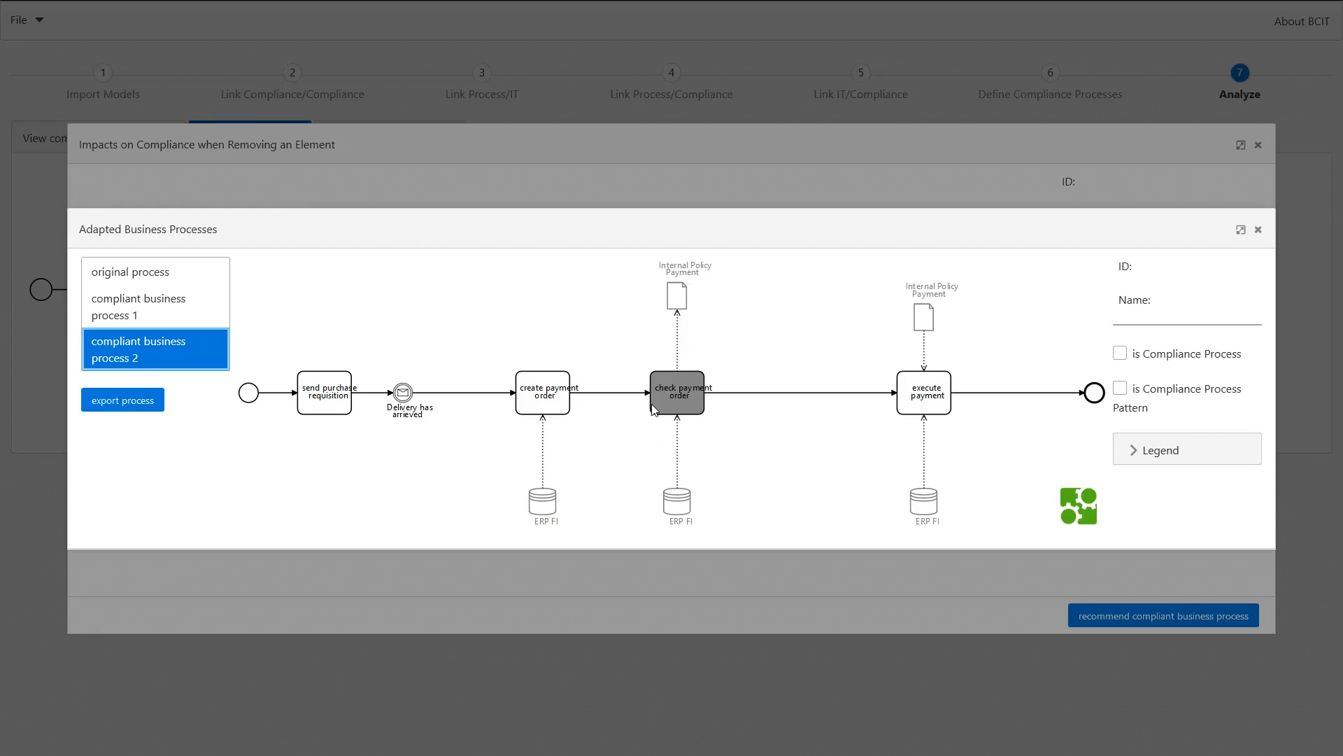
pyautogui.moveTo(527, 389)
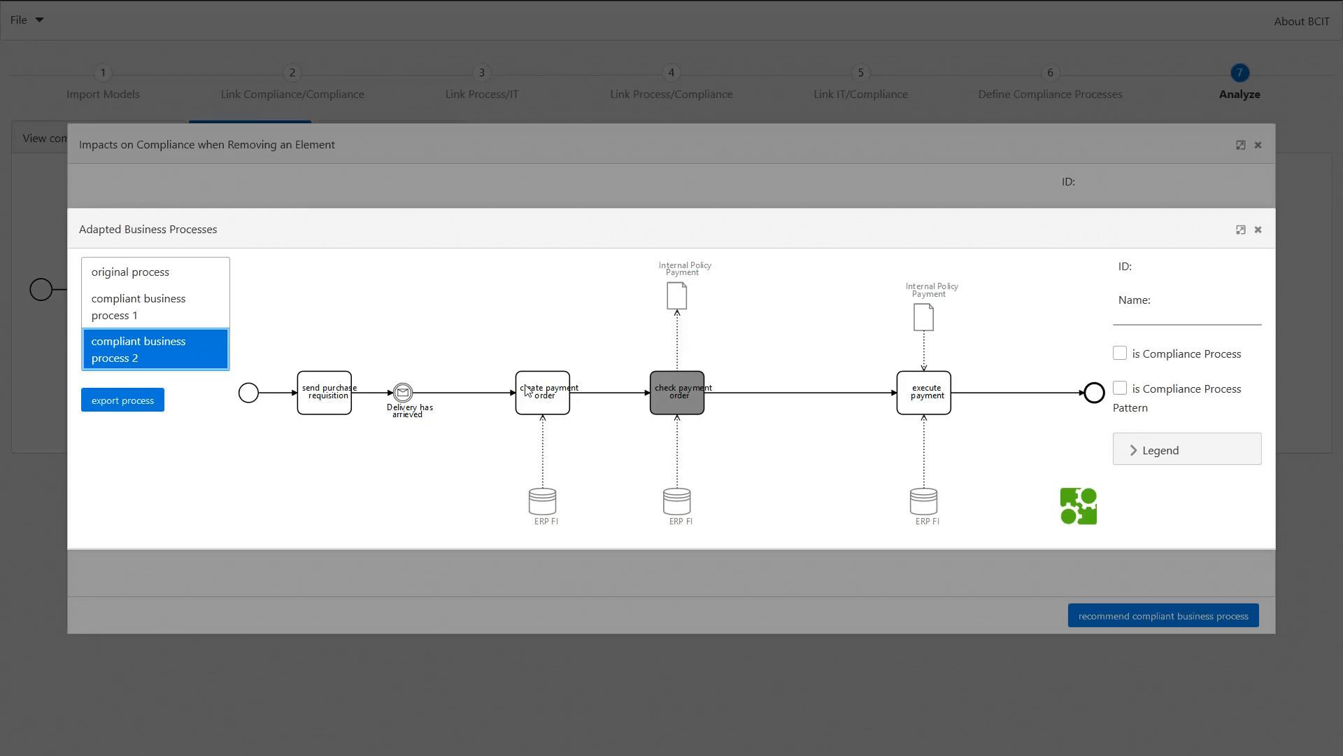
pyautogui.moveTo(674, 508)
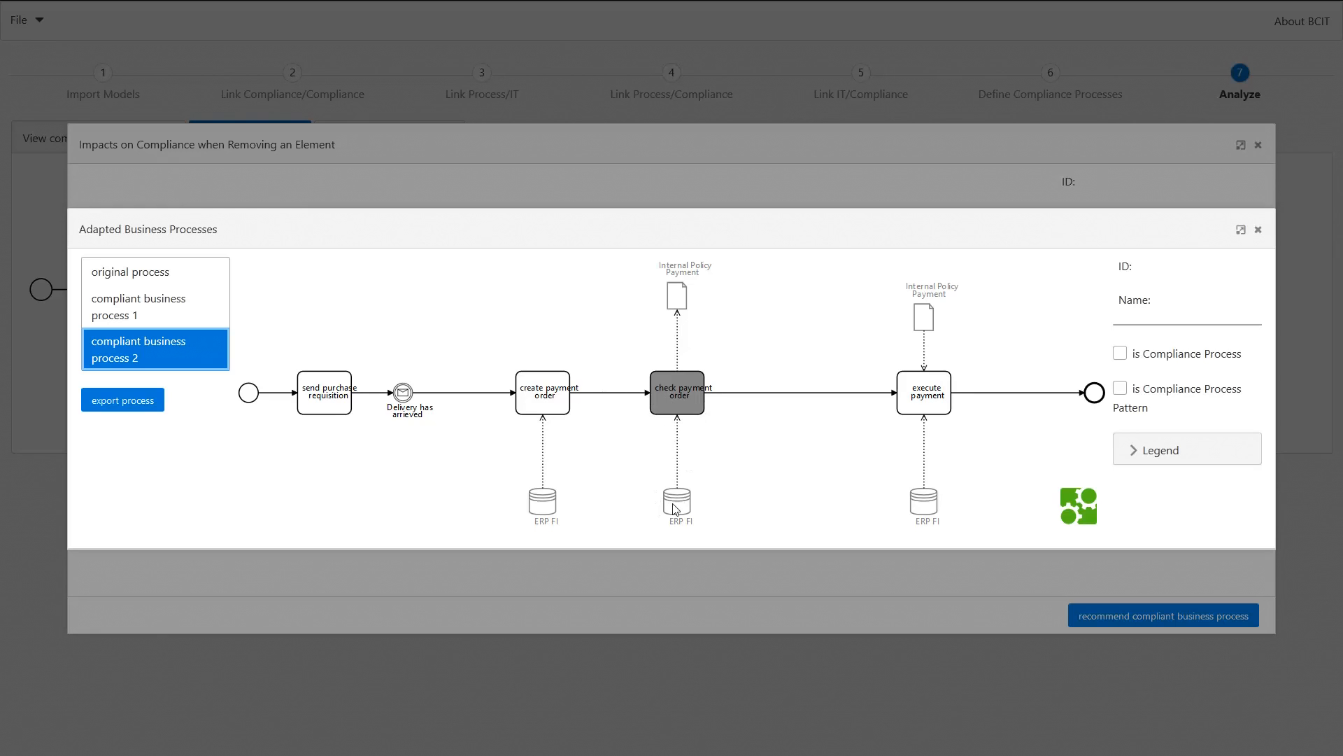
pyautogui.moveTo(679, 505)
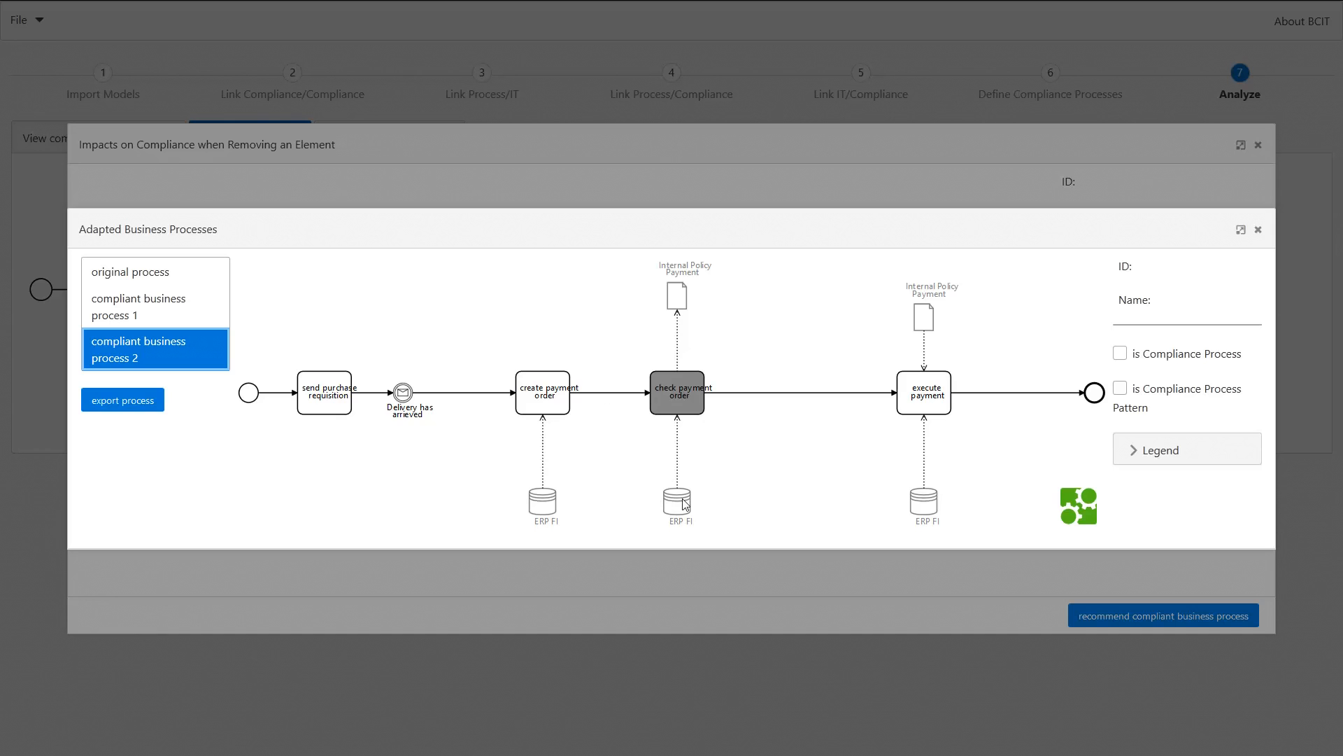
pyautogui.moveTo(1229, 246)
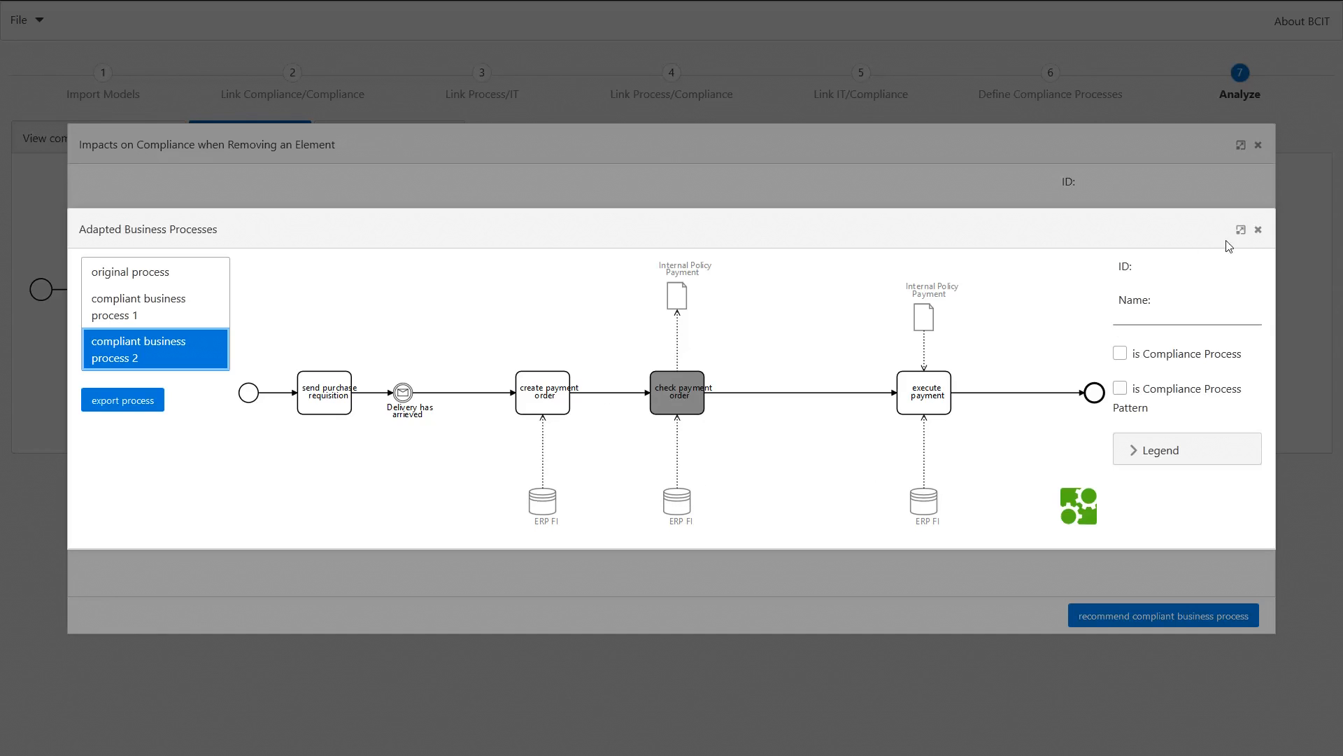
# - Close the Adapted Business Processes and Impacts windows and return to step 6
pyautogui.click(1258, 228)
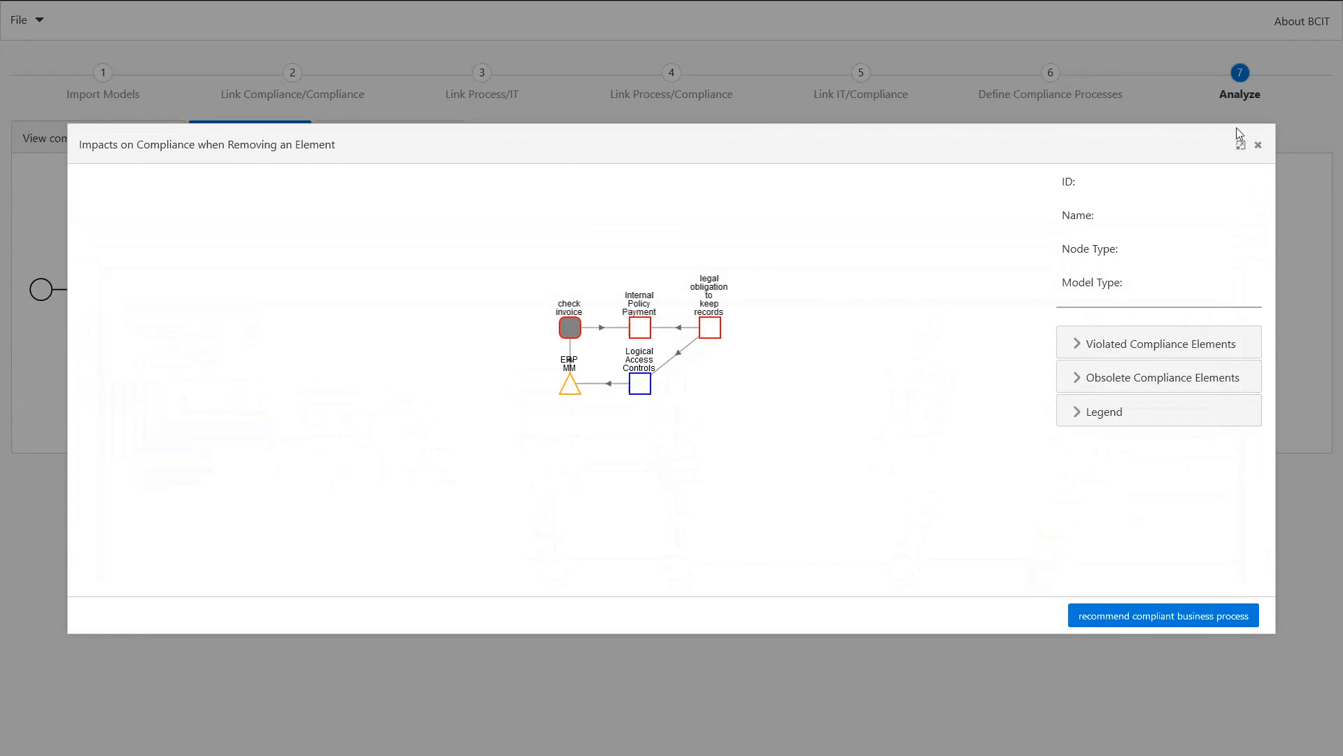
pyautogui.click(1258, 144)
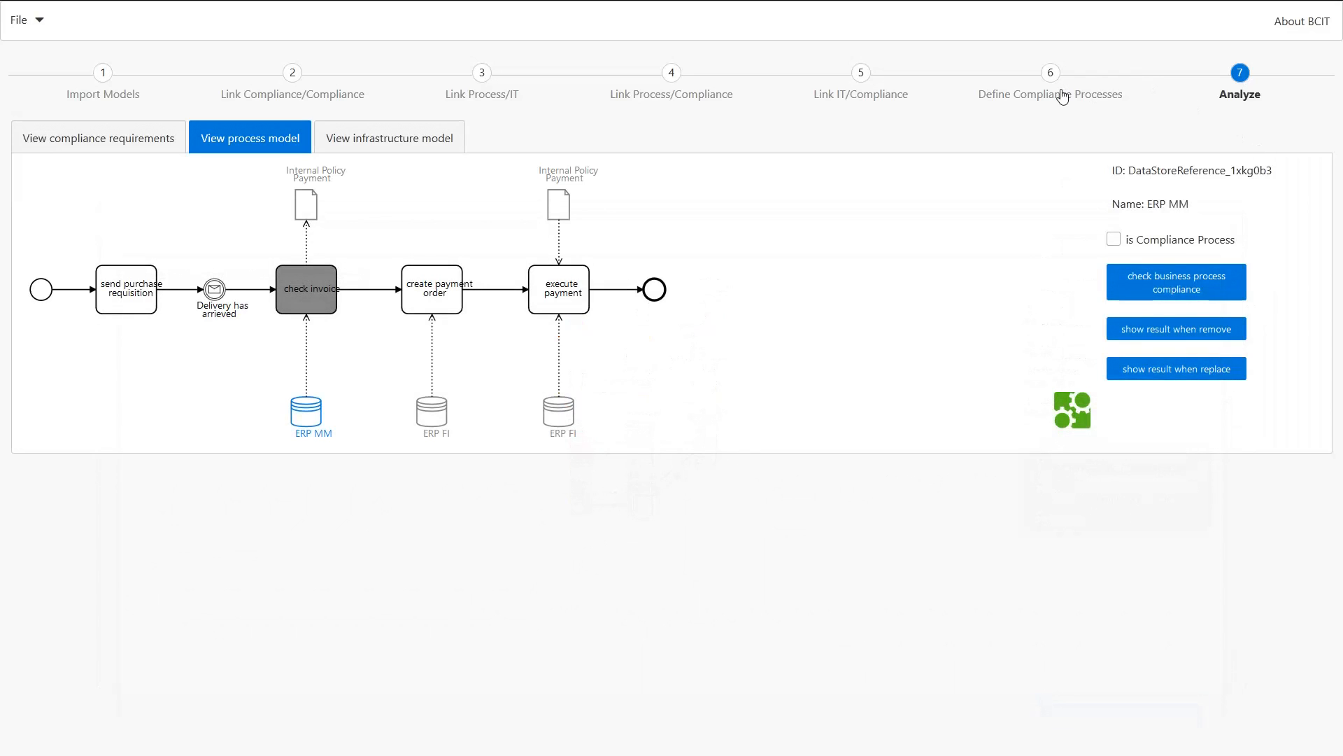
pyautogui.click(1048, 72)
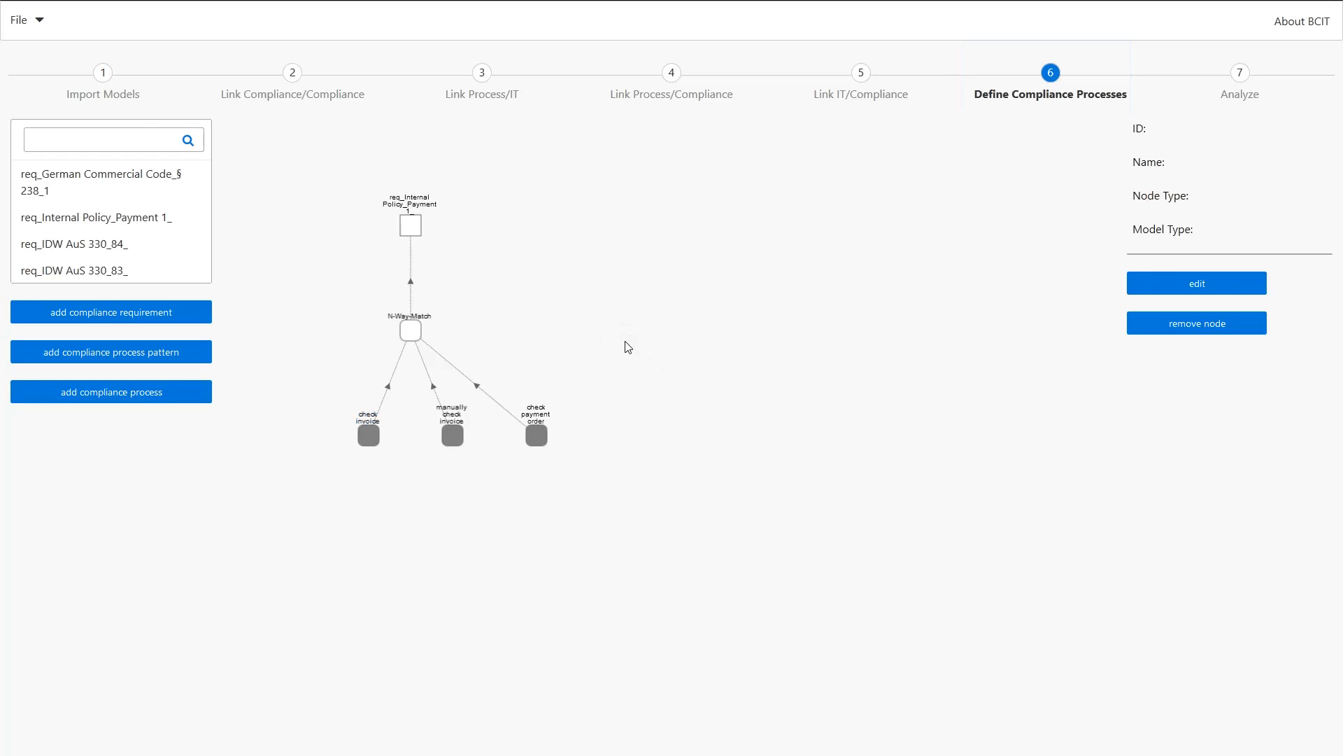
pyautogui.moveTo(426, 215)
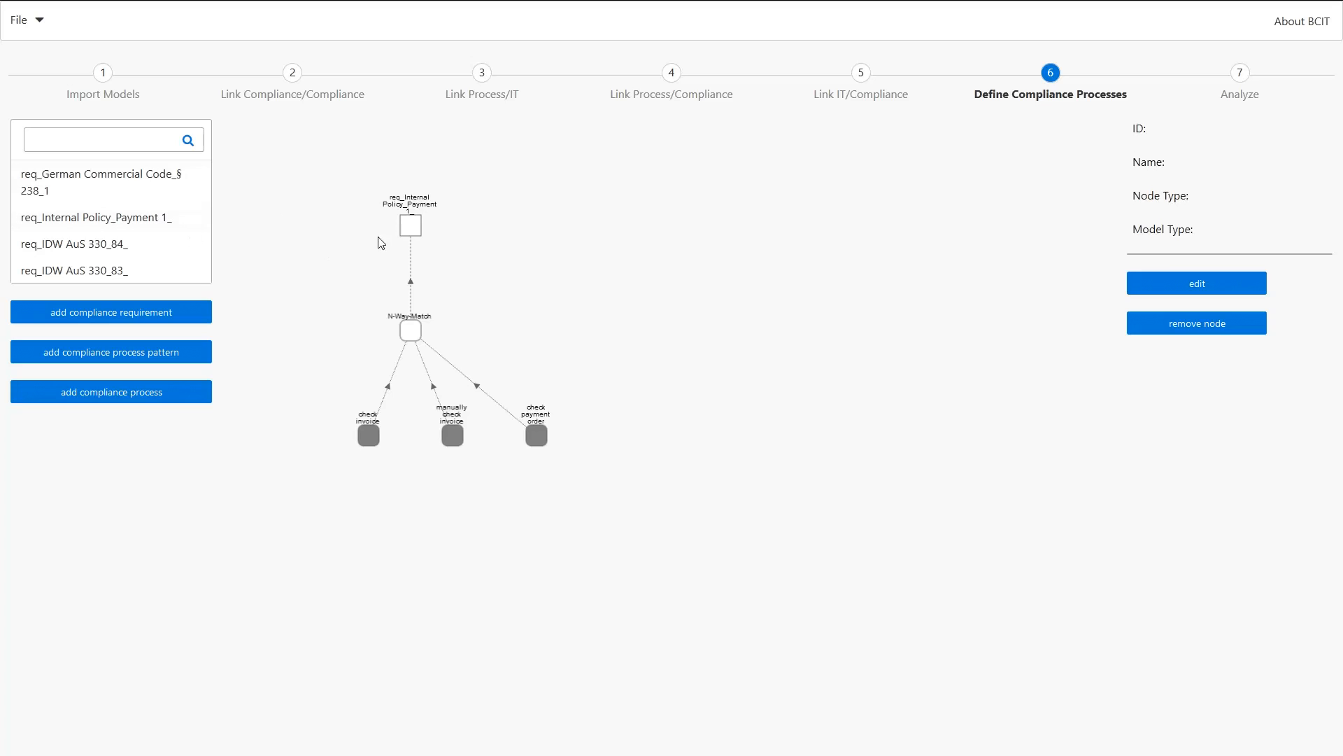
pyautogui.moveTo(412, 226)
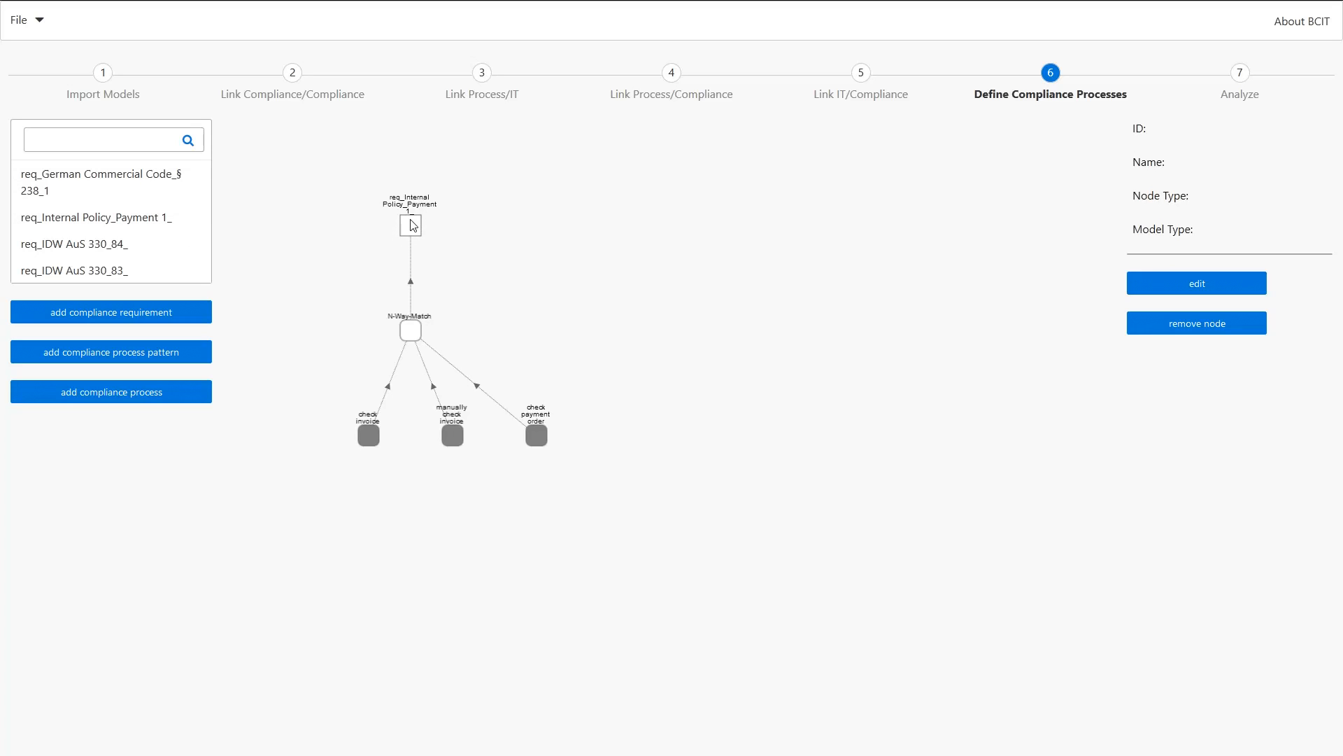
pyautogui.moveTo(428, 319)
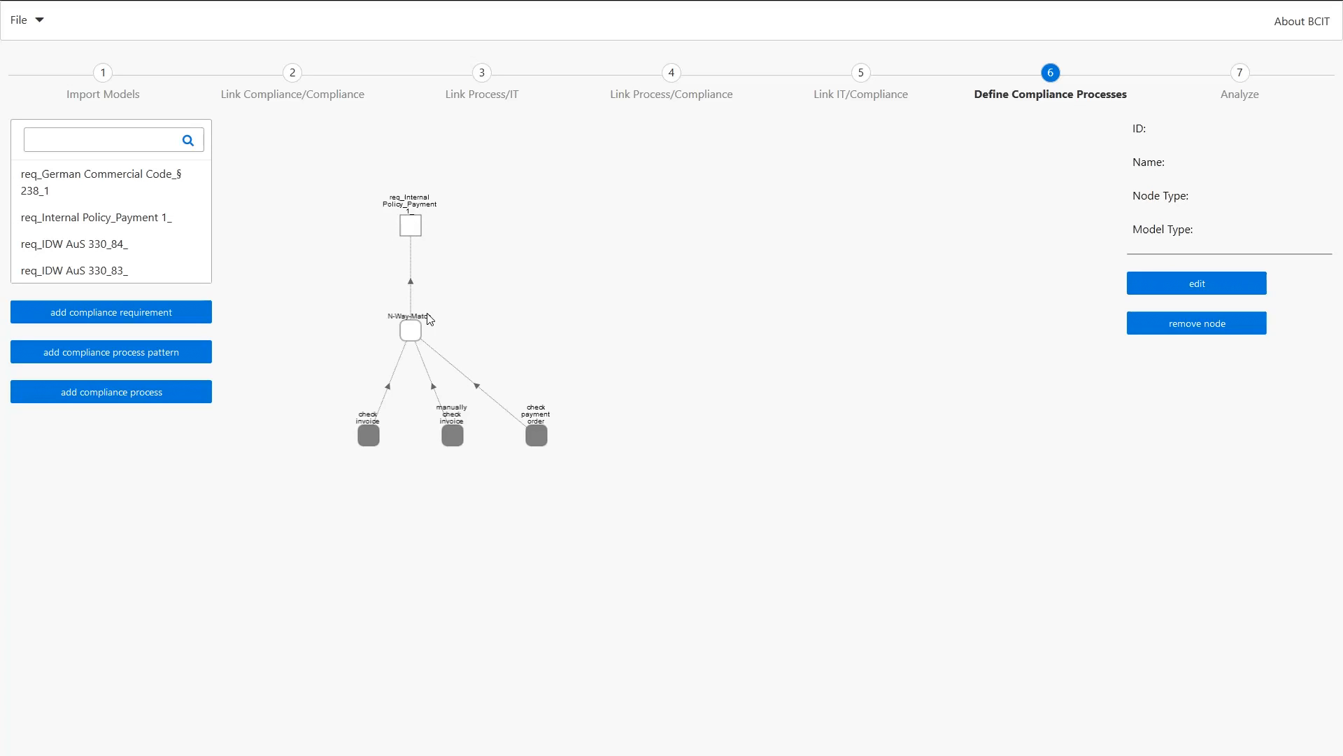
pyautogui.moveTo(390, 337)
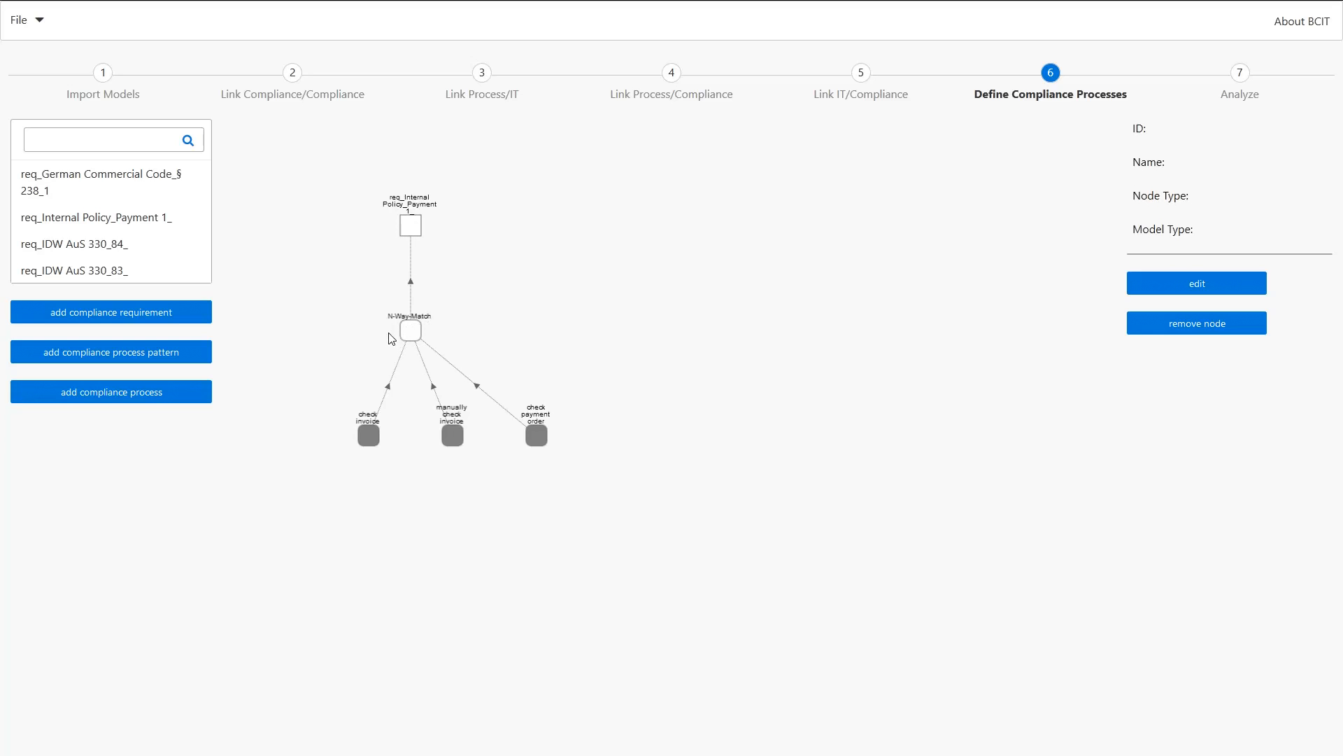
# - Open the N-Way-Match pattern, then view the check invoice node's properties
pyautogui.click(411, 331)
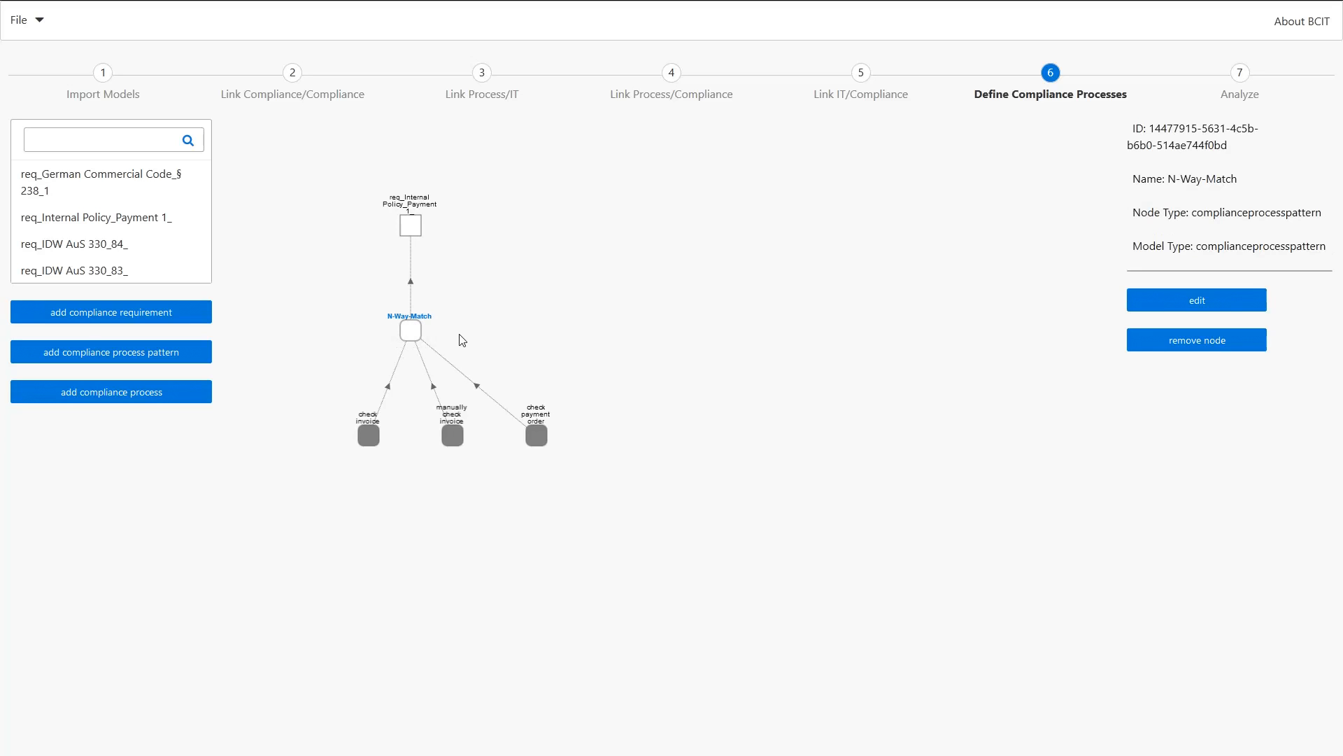
pyautogui.moveTo(388, 442)
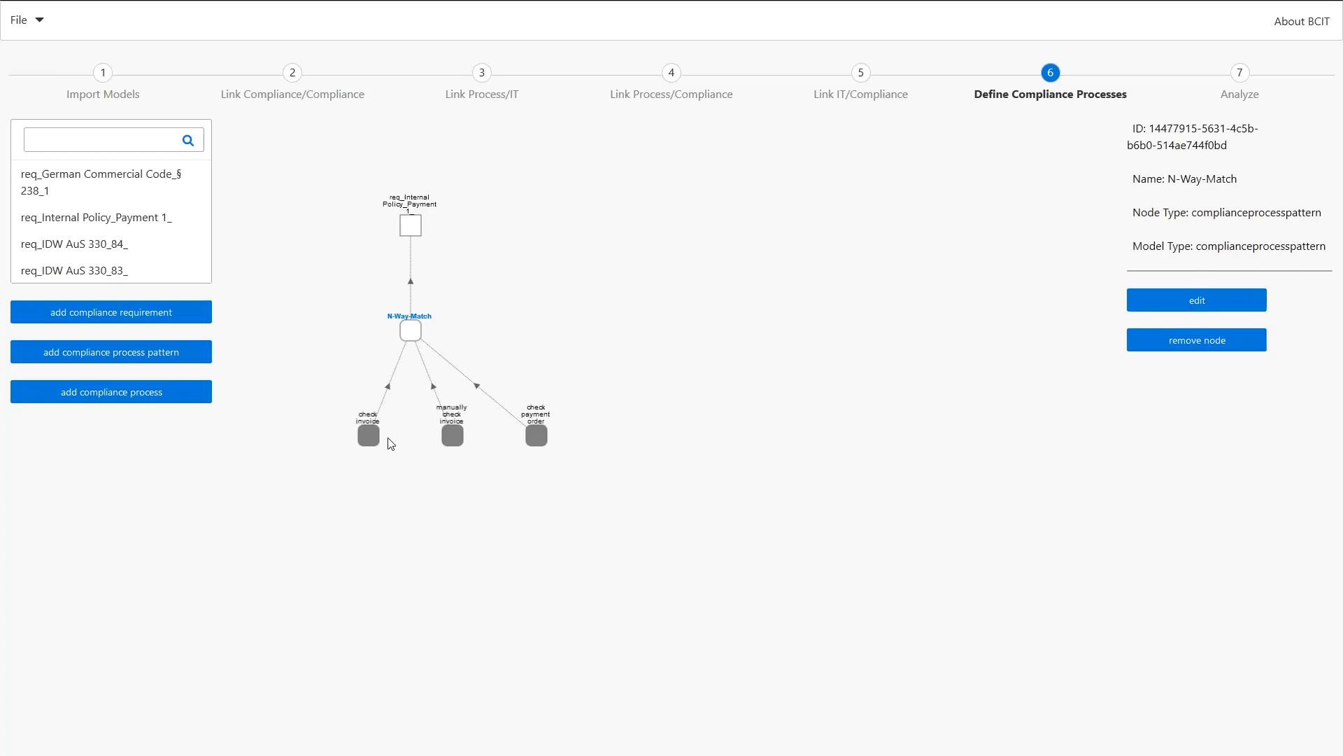
pyautogui.click(369, 434)
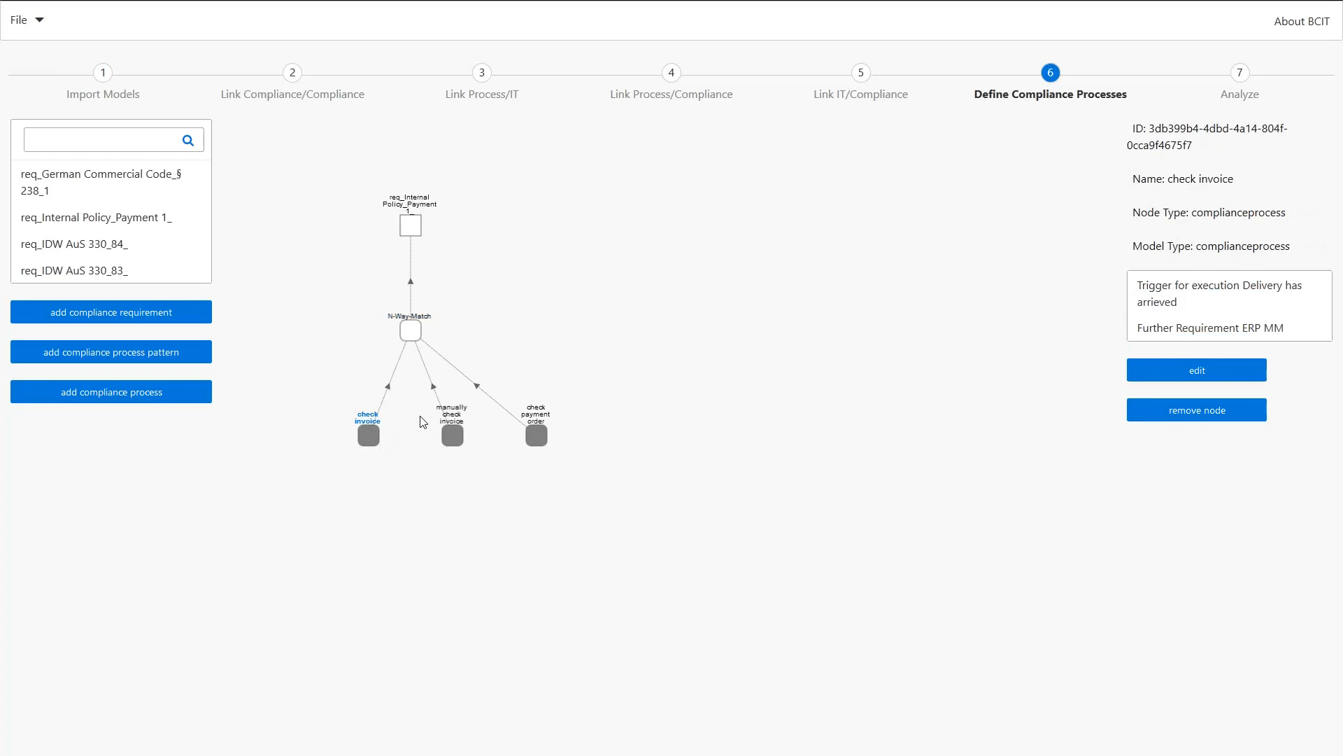
pyautogui.moveTo(439, 442)
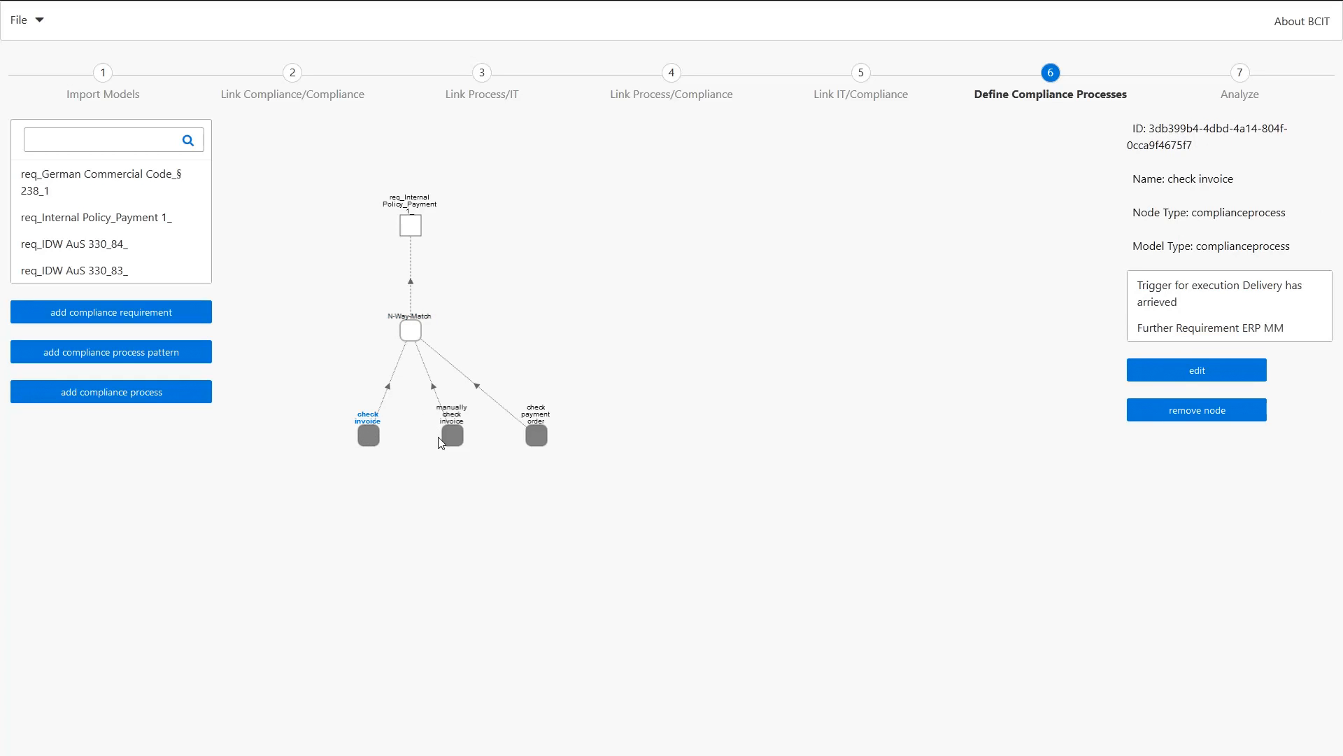
pyautogui.moveTo(430, 444)
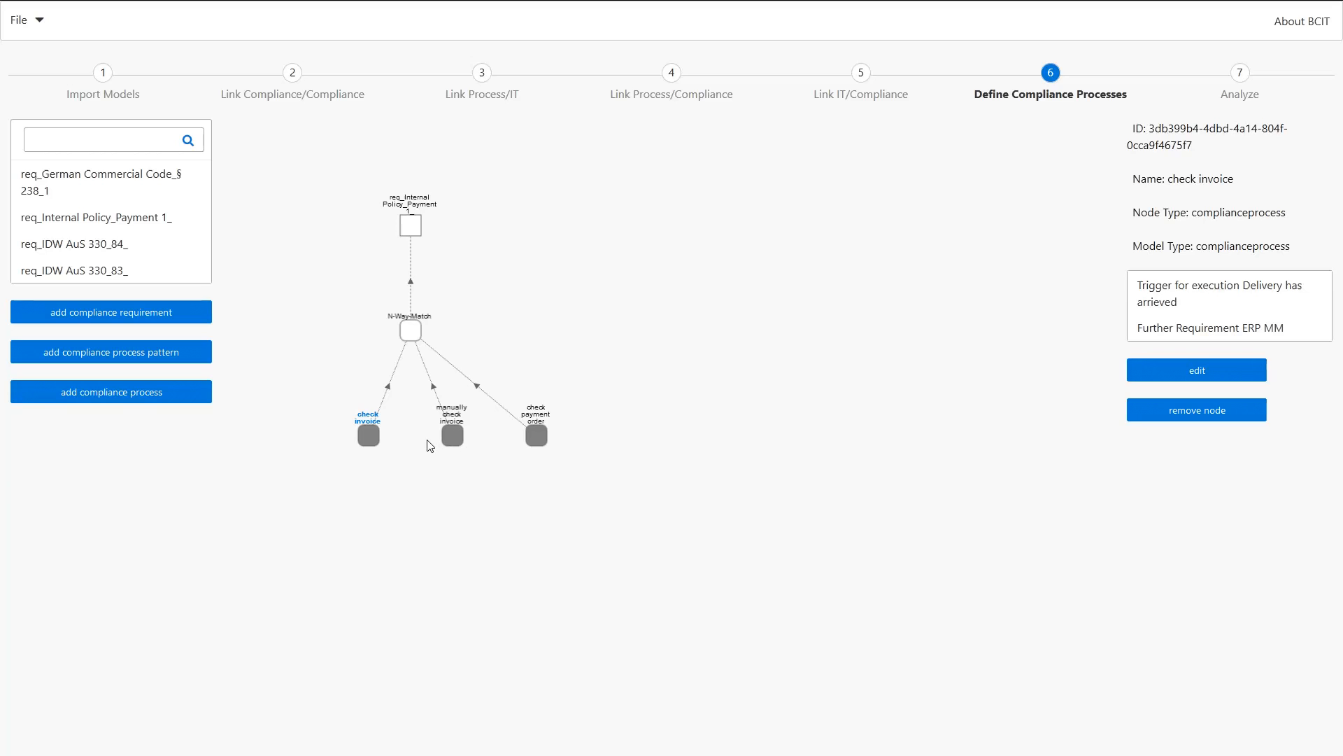
pyautogui.moveTo(389, 441)
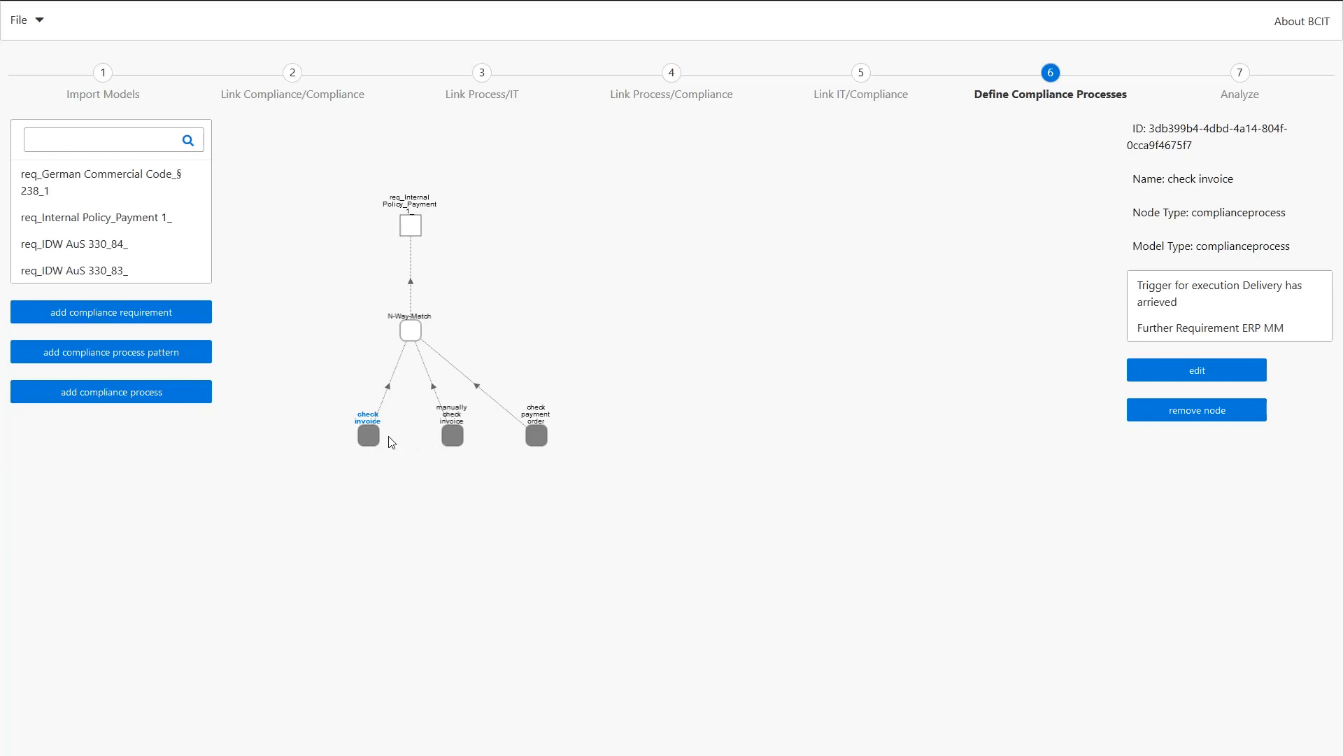
pyautogui.moveTo(1195, 389)
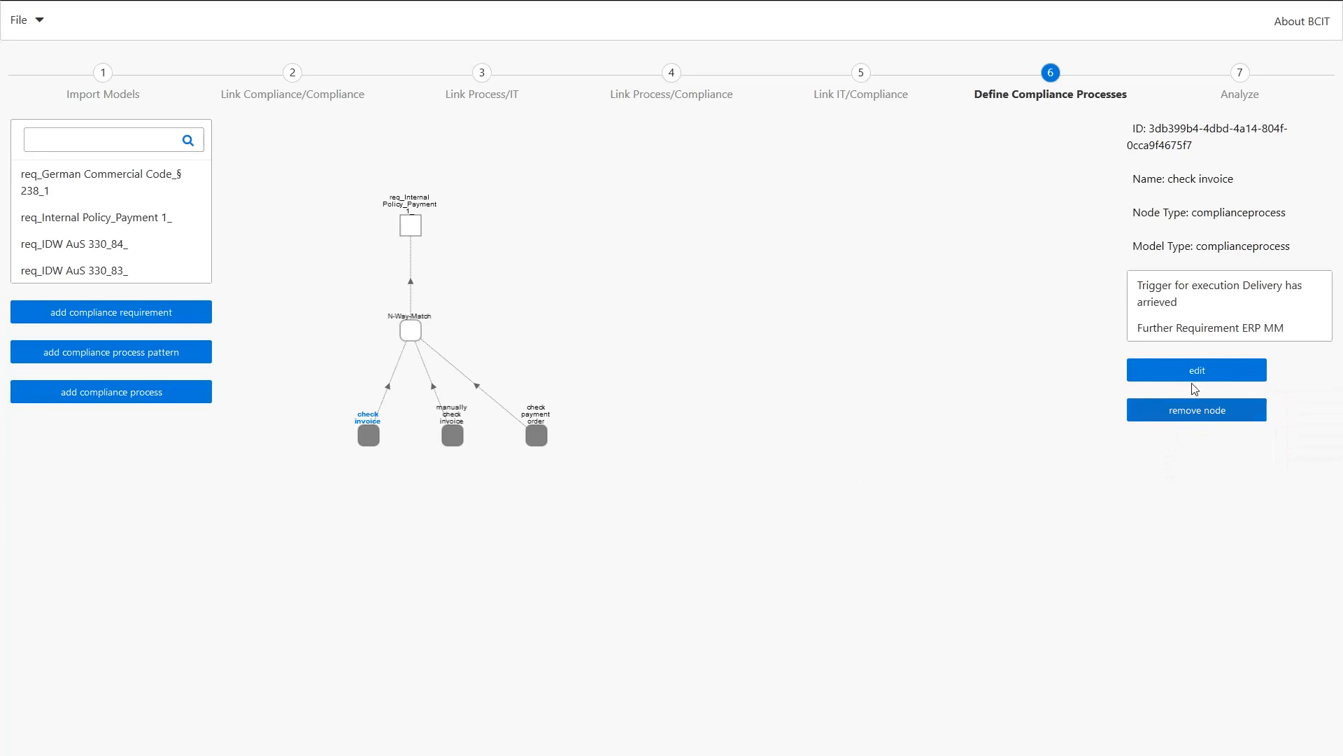
pyautogui.moveTo(1243, 382)
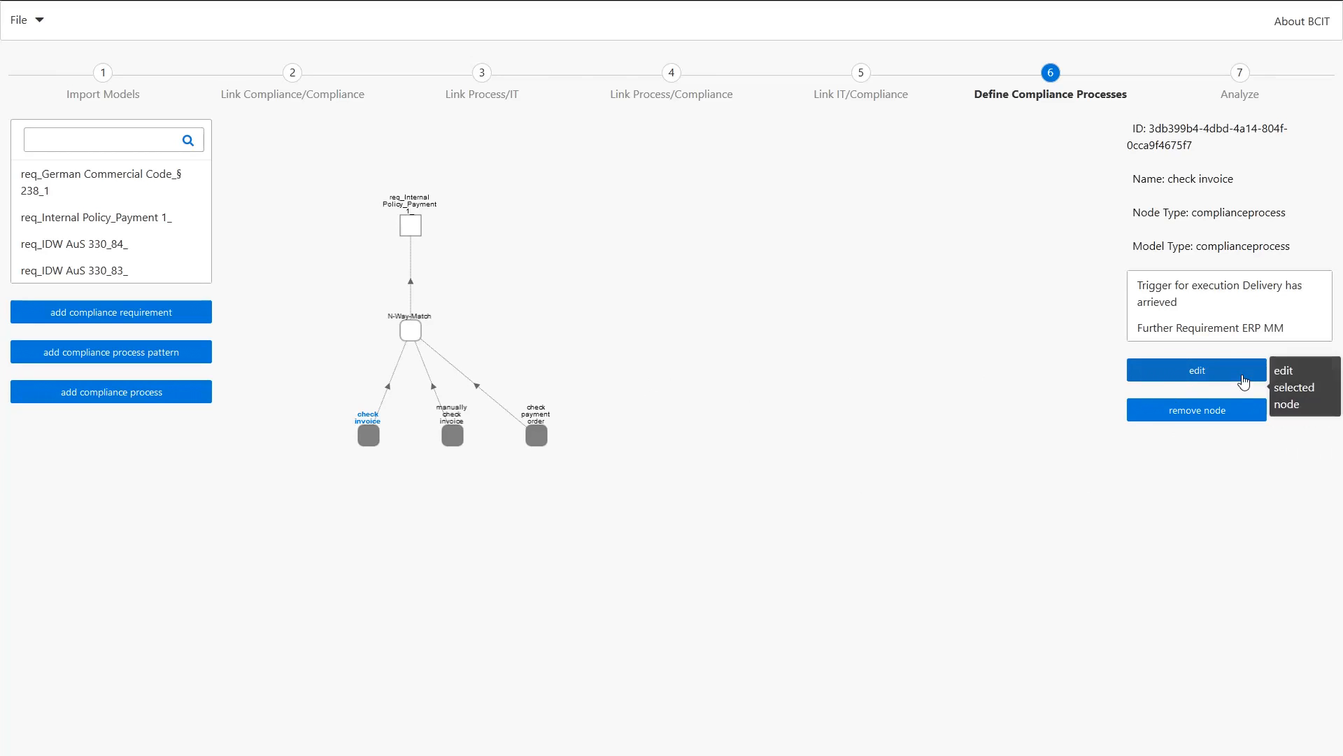
pyautogui.moveTo(1245, 382)
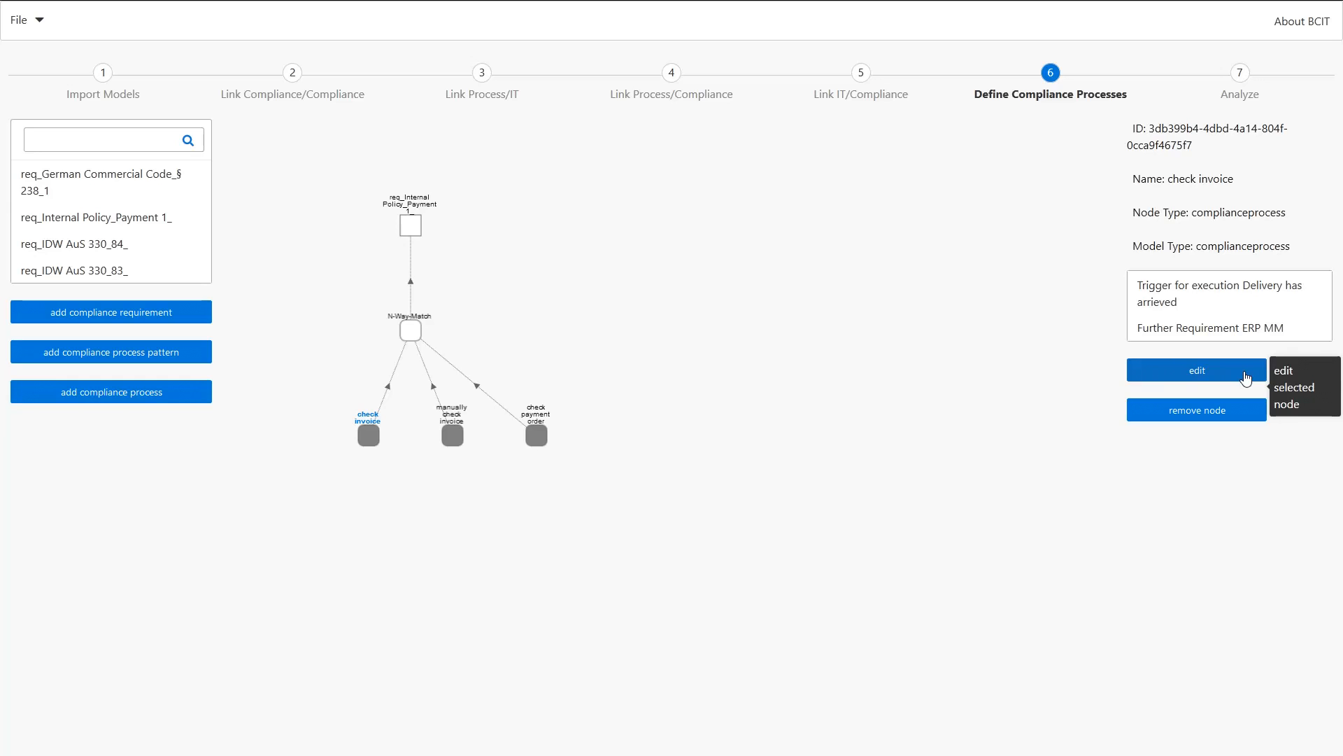
pyautogui.click(1196, 370)
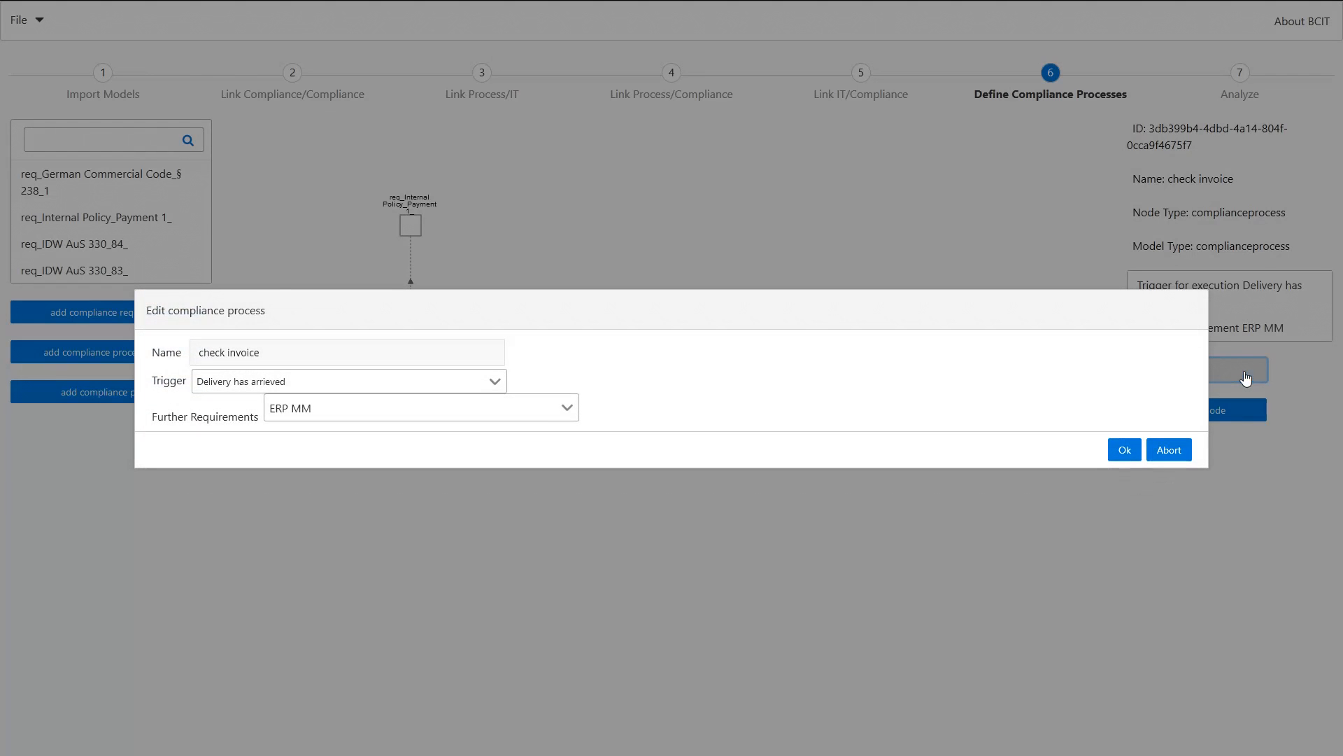
pyautogui.moveTo(508, 394)
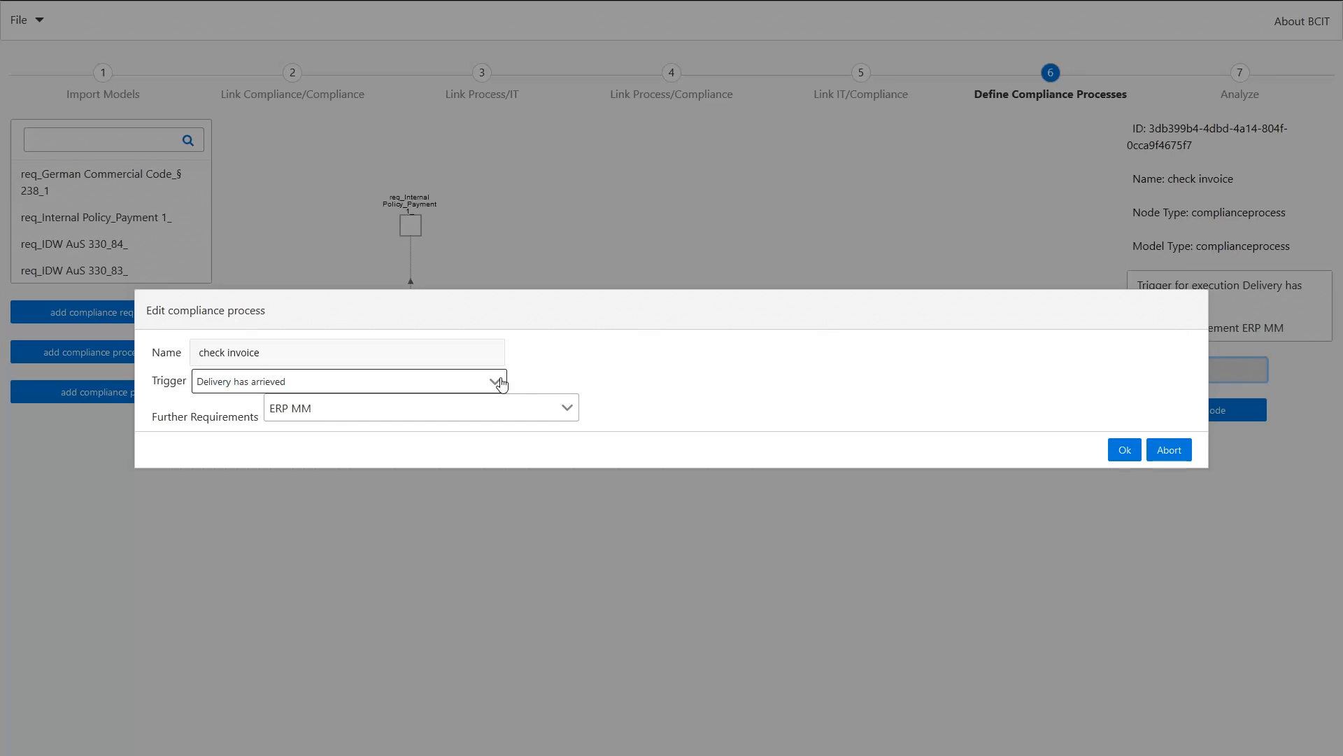
pyautogui.click(497, 380)
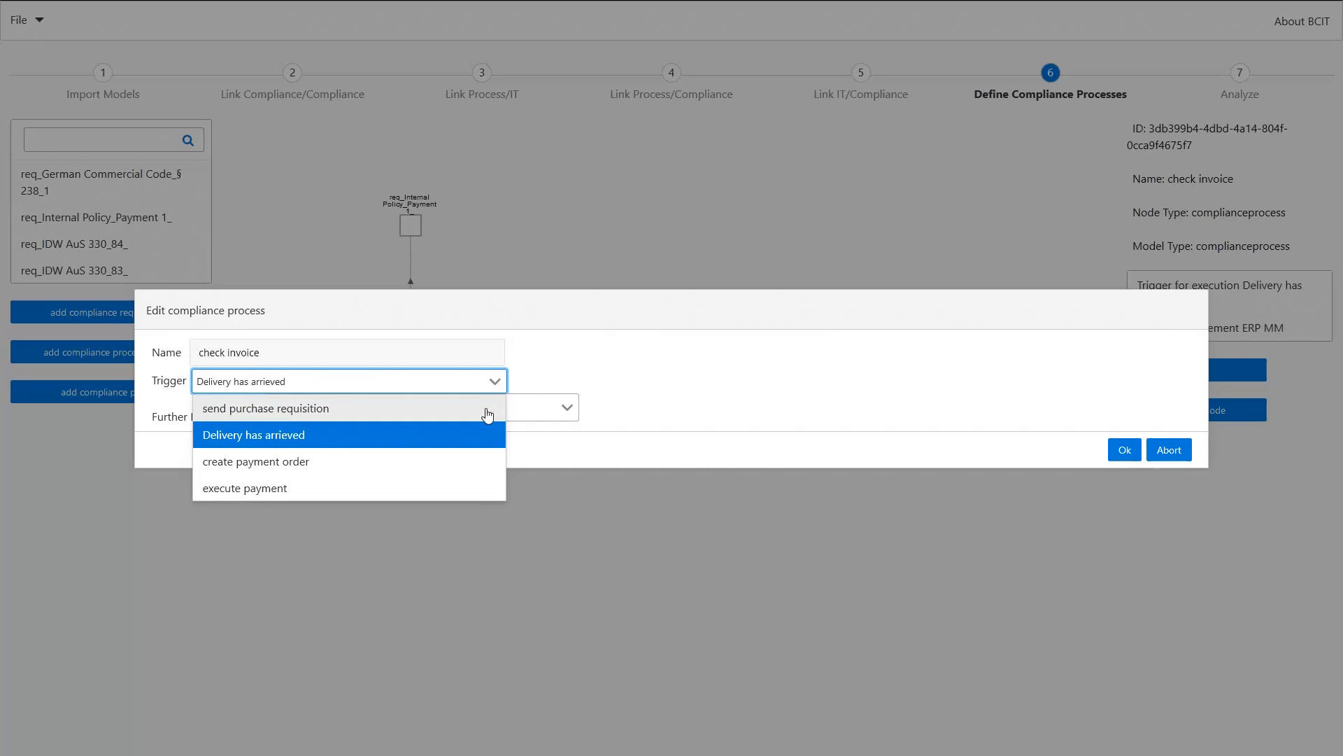
pyautogui.moveTo(465, 463)
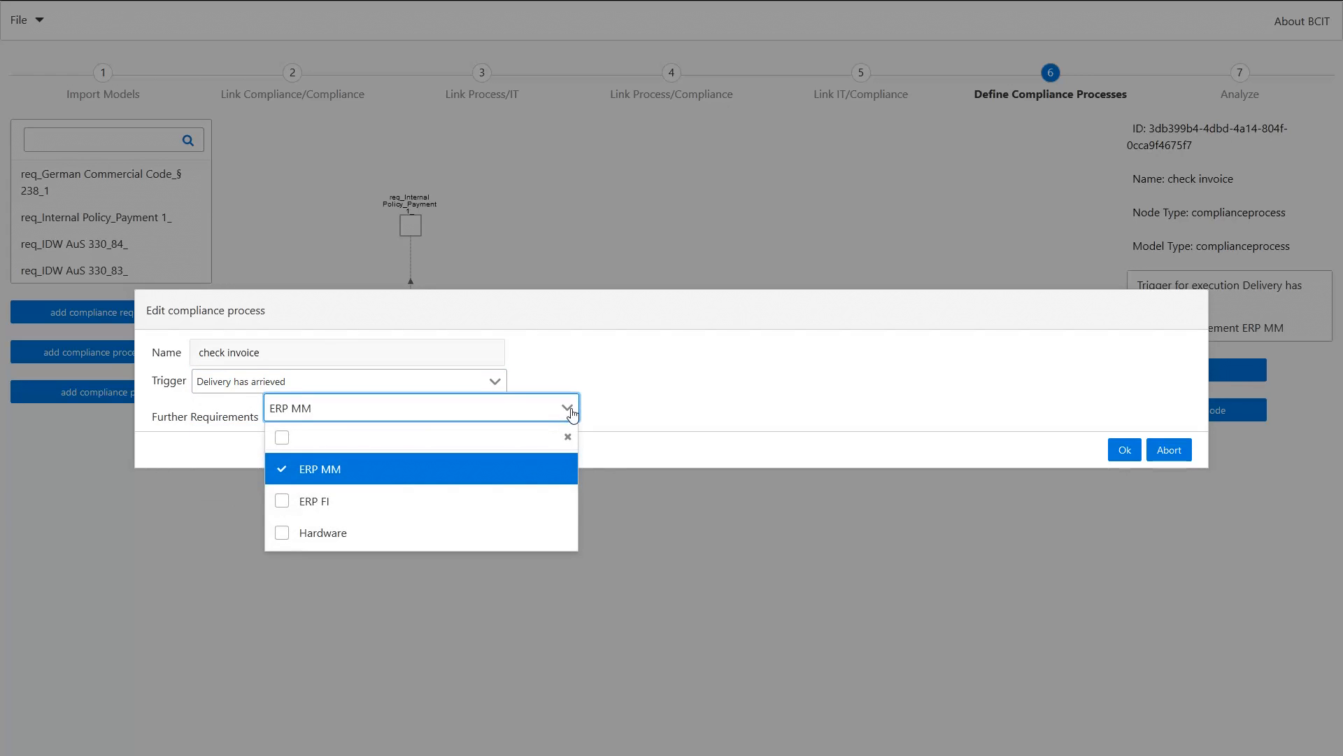
pyautogui.moveTo(509, 511)
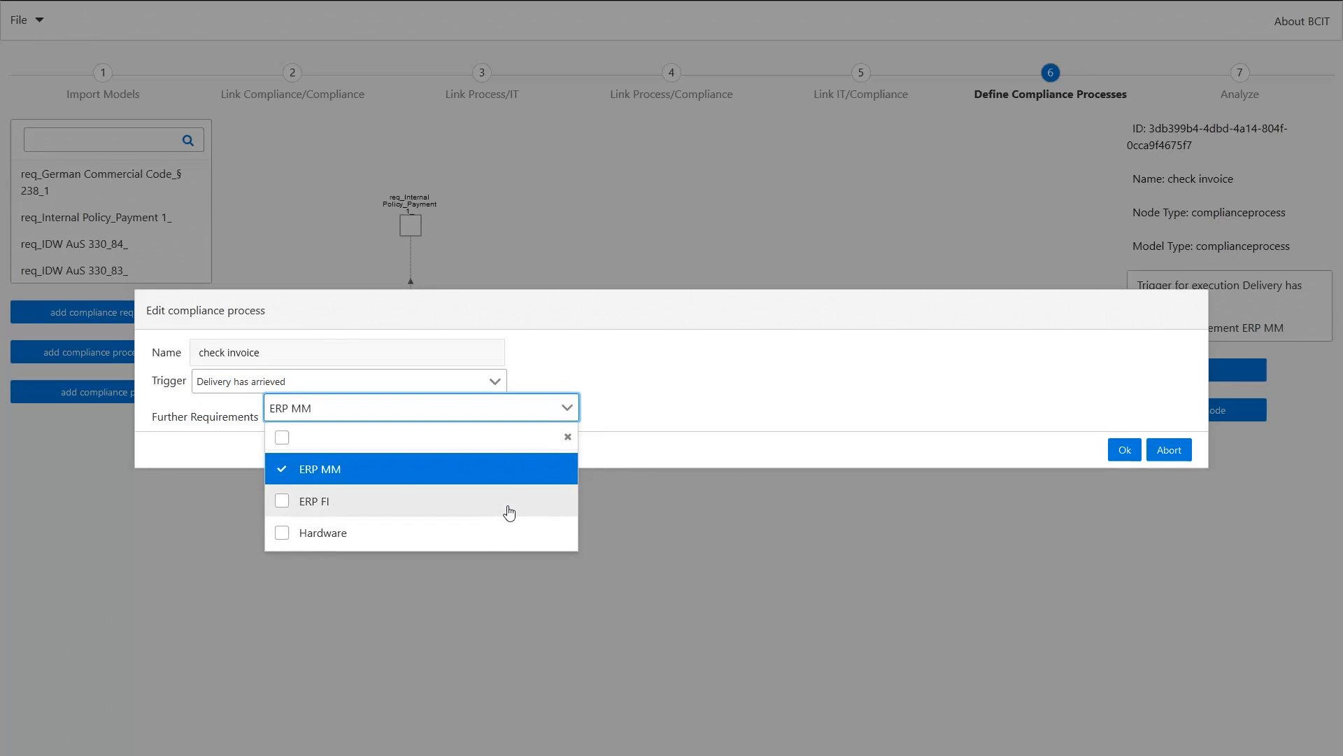
pyautogui.moveTo(715, 417)
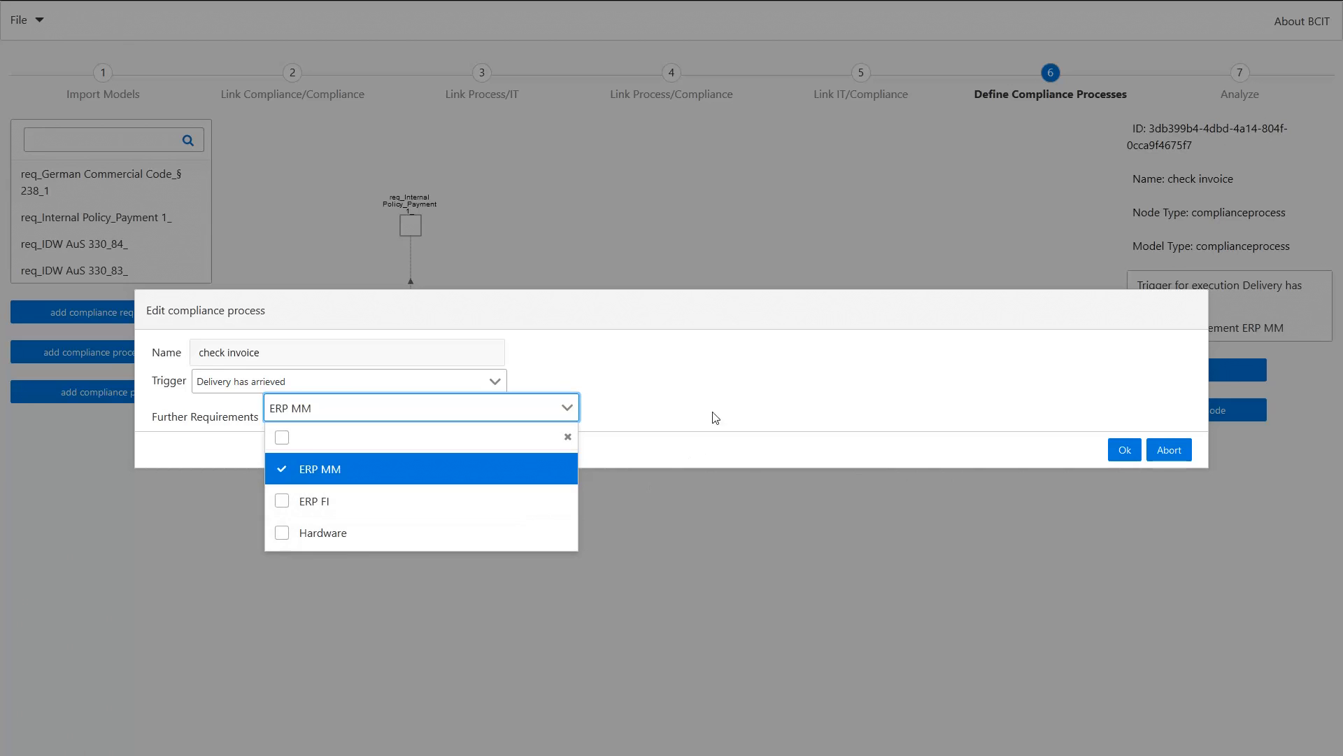
pyautogui.moveTo(730, 405)
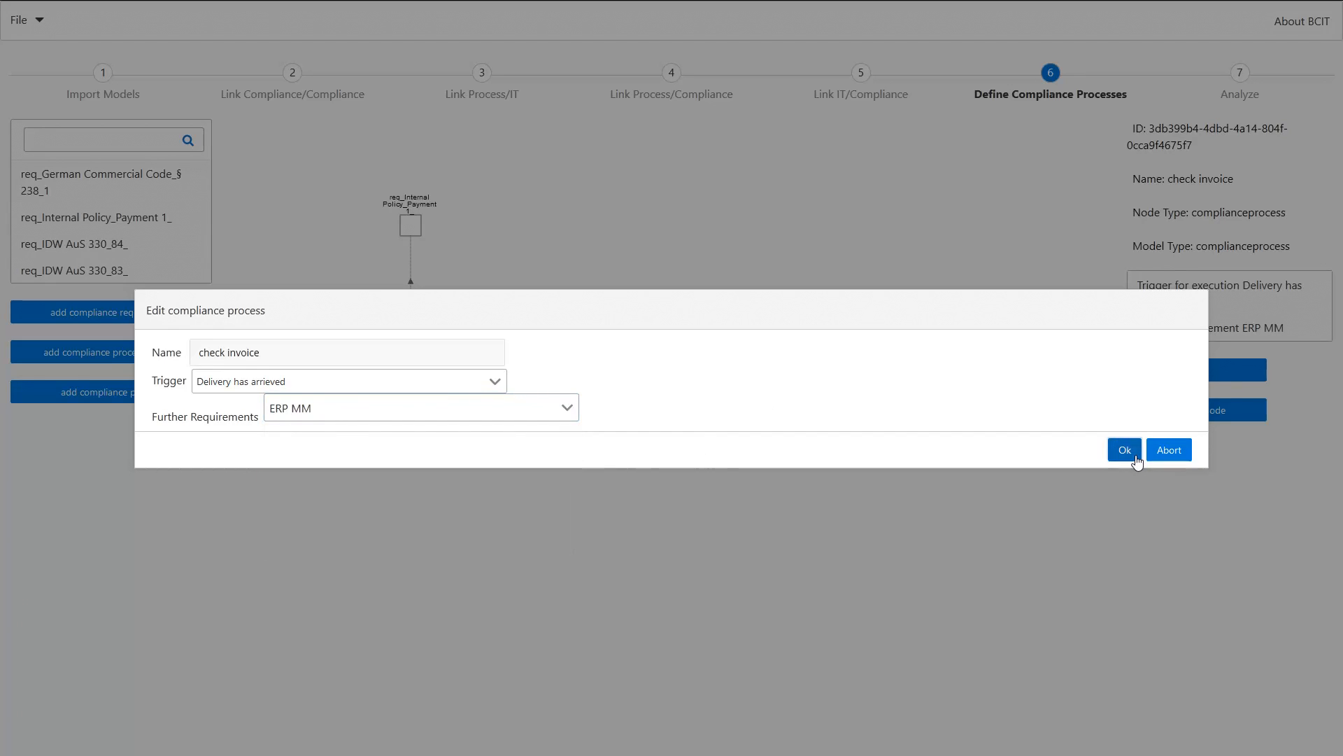
pyautogui.click(1124, 450)
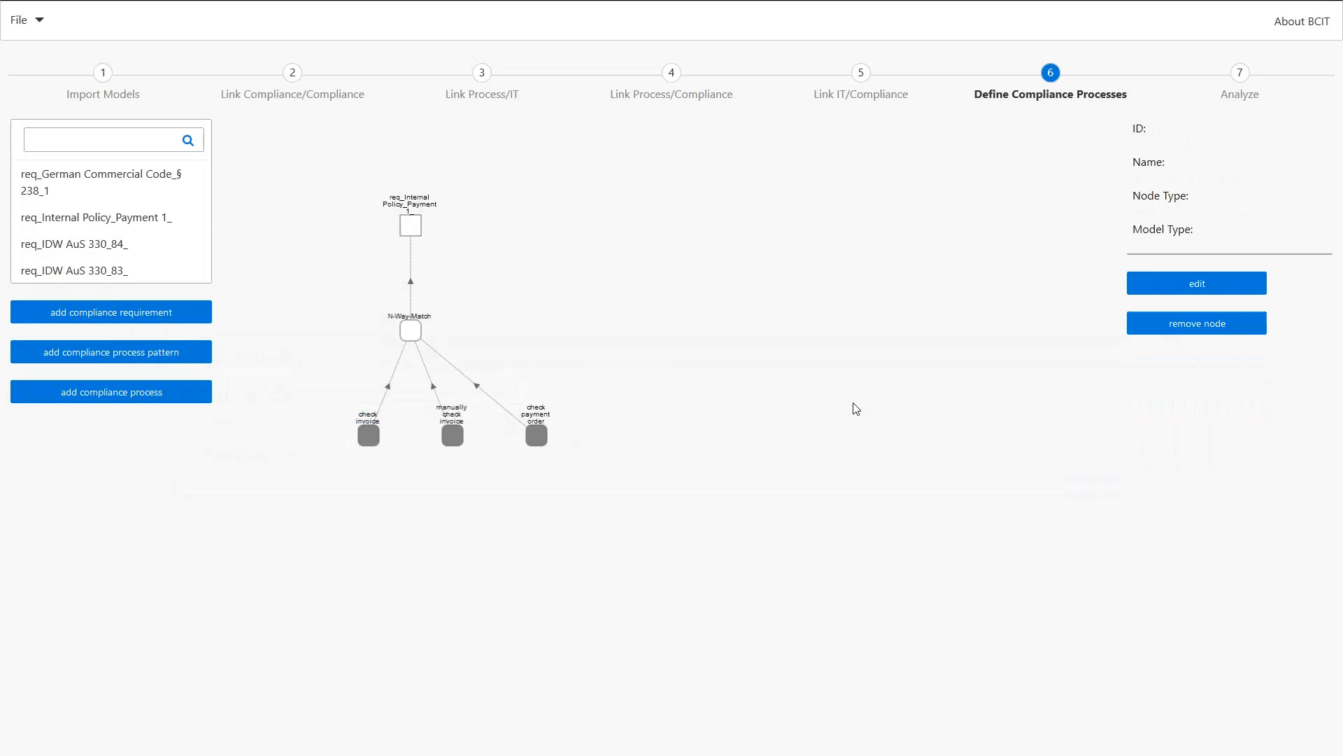